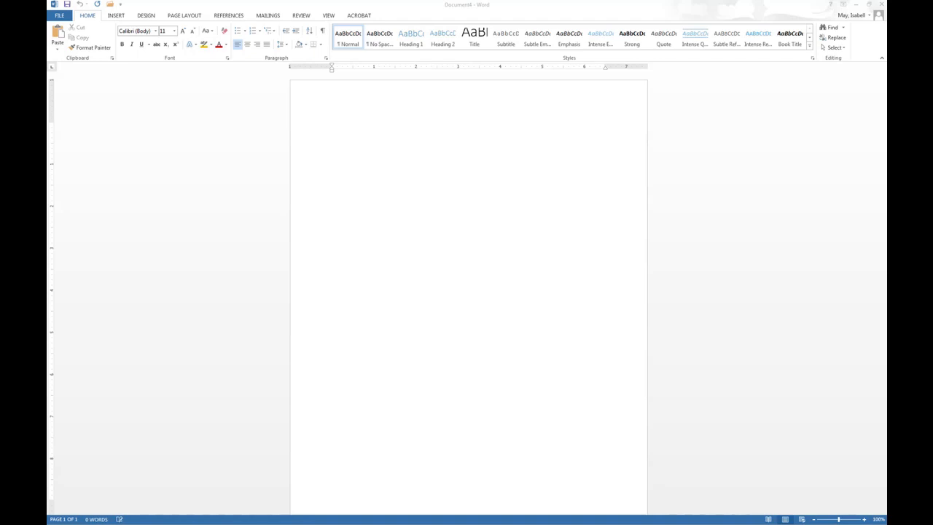
mouse_move(345, 184)
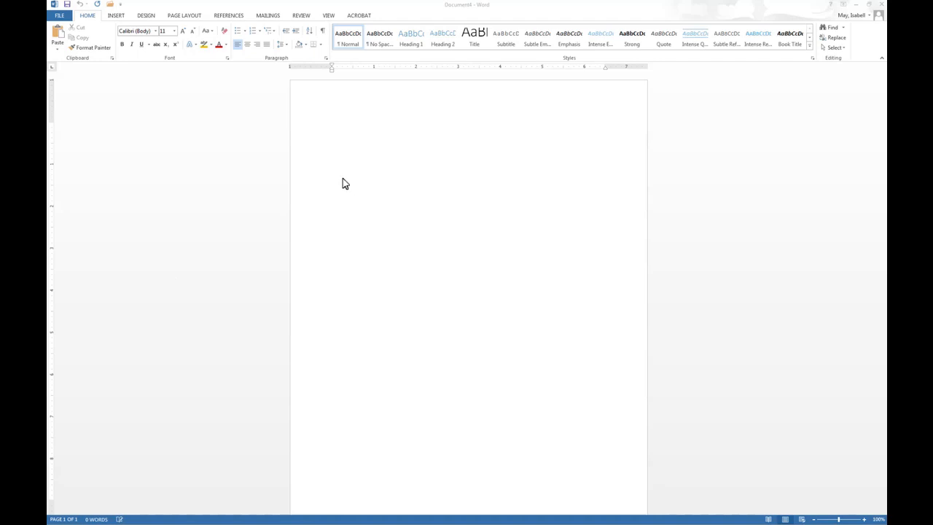
mouse_move(318, 59)
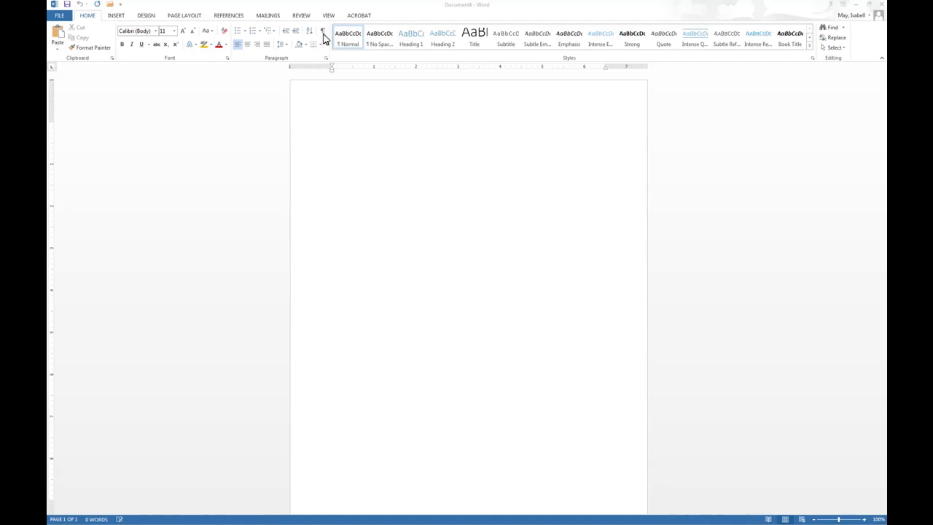
mouse_move(323, 36)
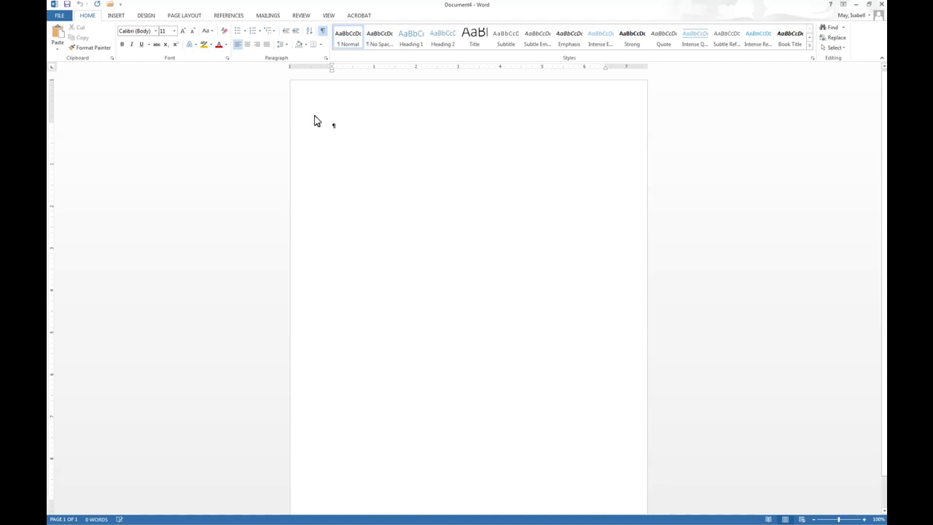
mouse_move(298, 99)
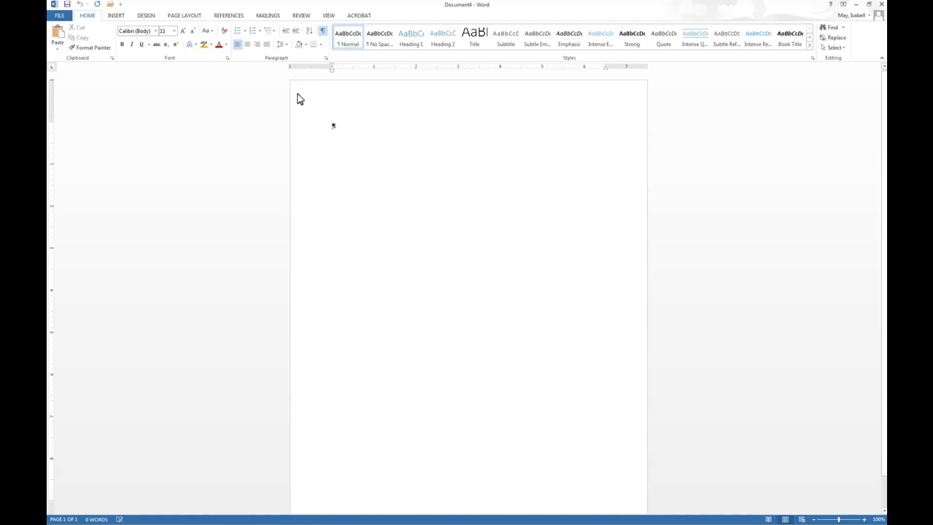
mouse_move(335, 154)
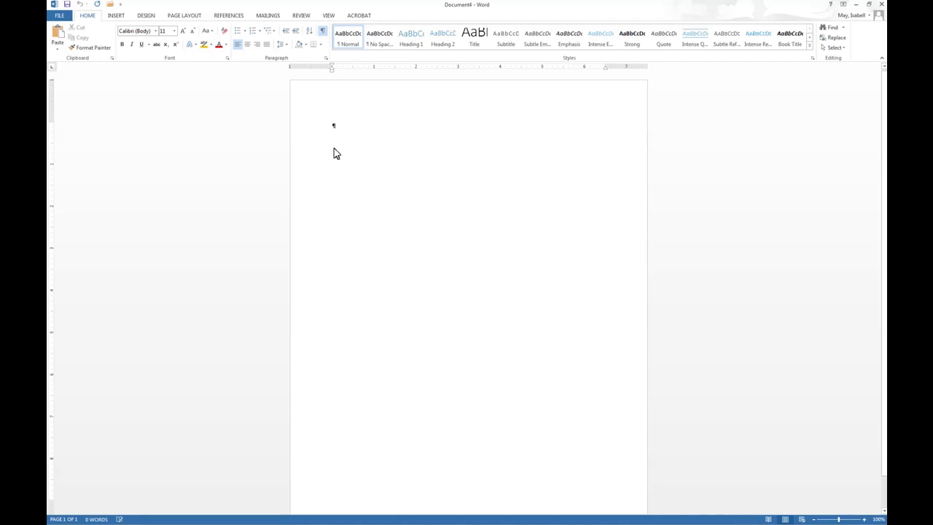
mouse_move(349, 153)
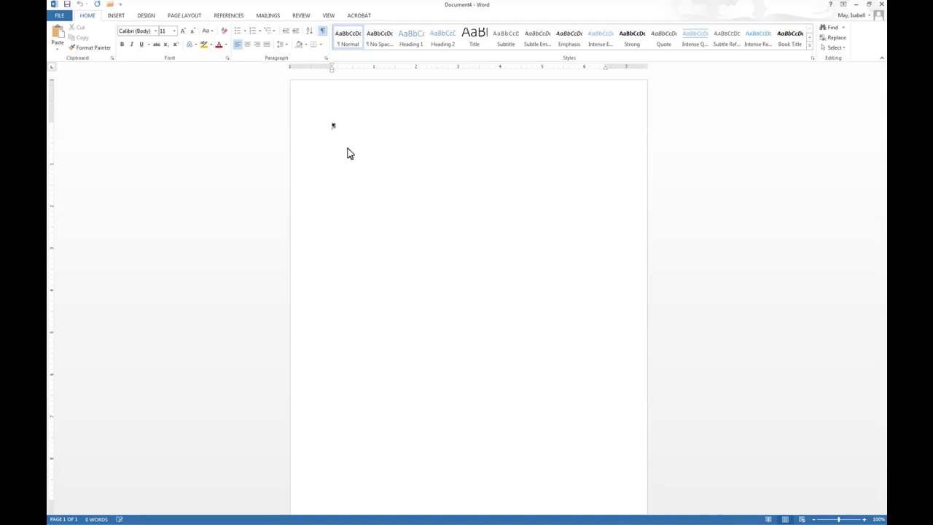
mouse_move(334, 131)
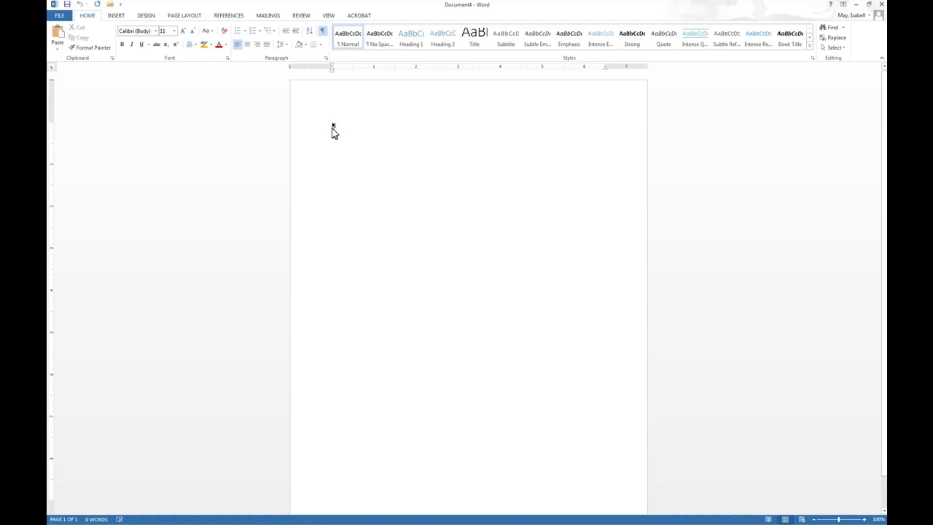
mouse_move(294, 116)
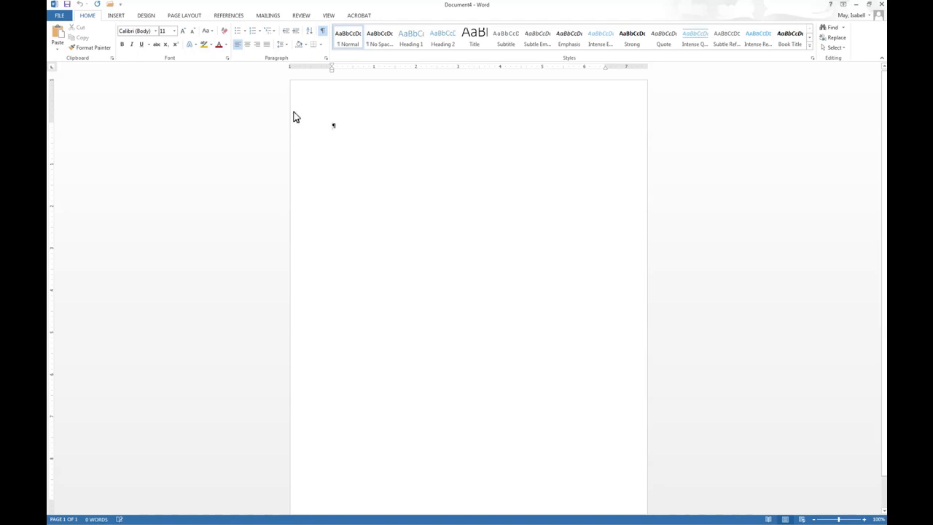
mouse_move(251, 55)
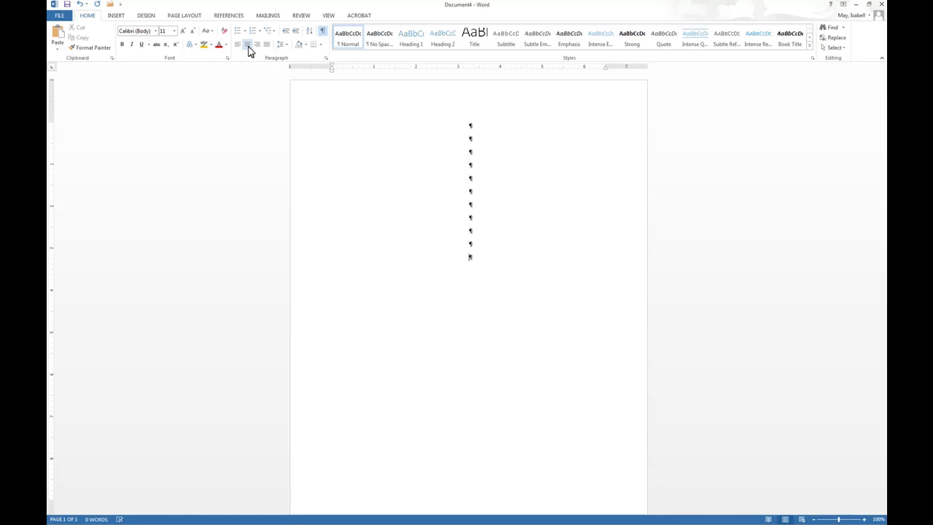
- Add the centered title 'The effects of chocolate consumption on teenagers' and the author line Isabell
text(The)
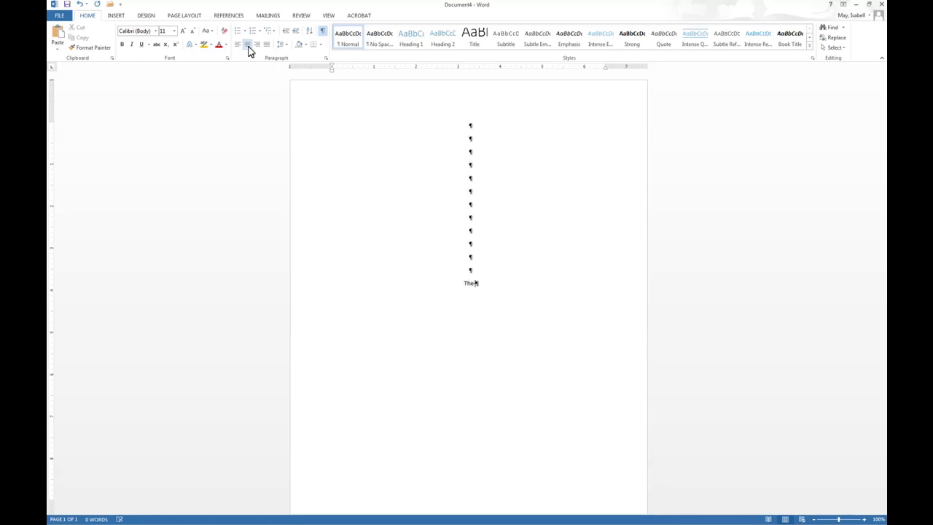
text(effects)
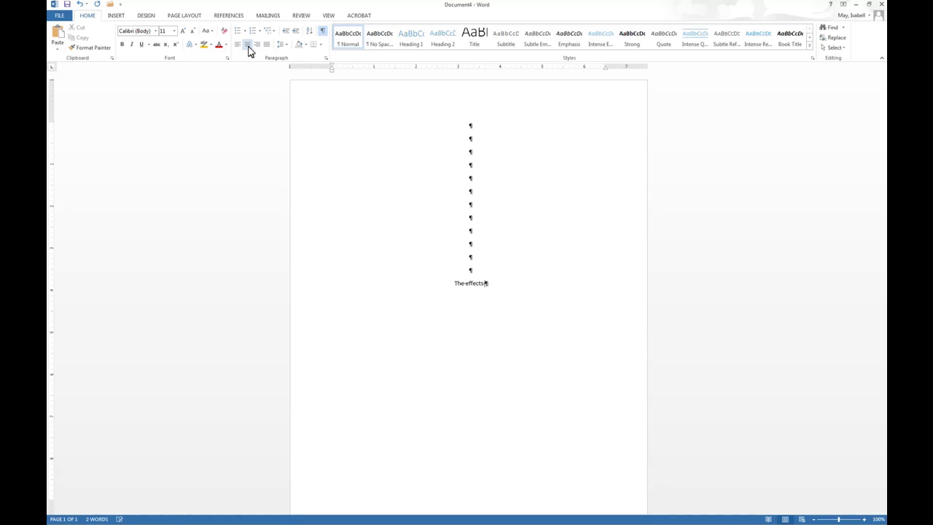
text(of chocolate consumption on teenagers)
text(Or)
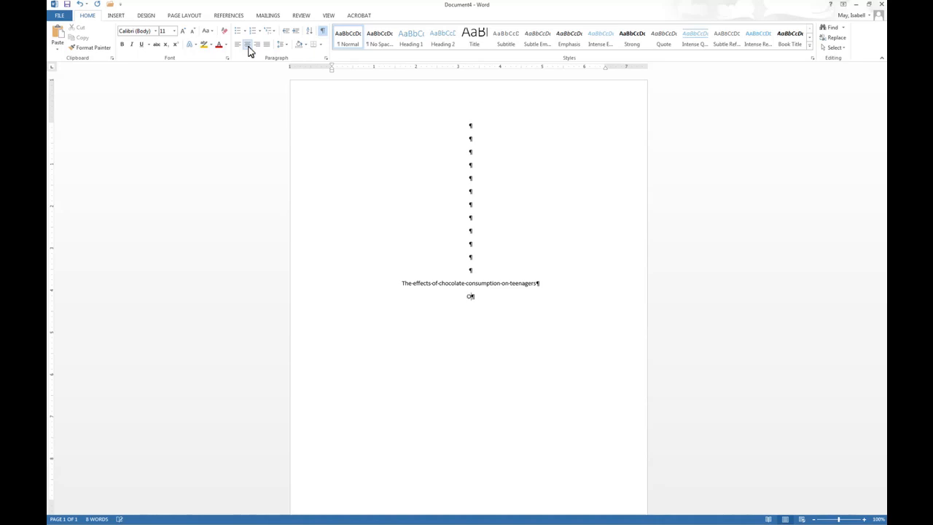
text(Isabell C. May)
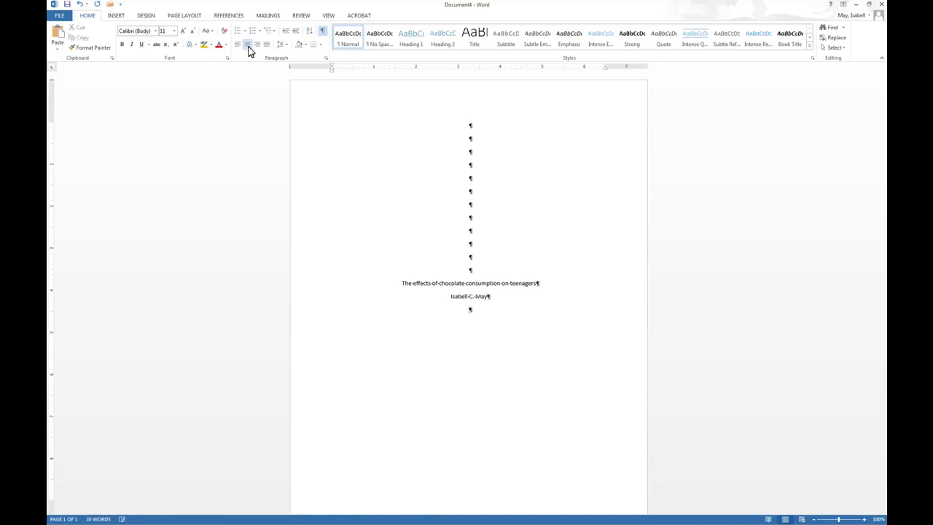
- Add the affiliation 'University of Maryland, Baltimore' and the course line beneath the author
text(University of Mar)
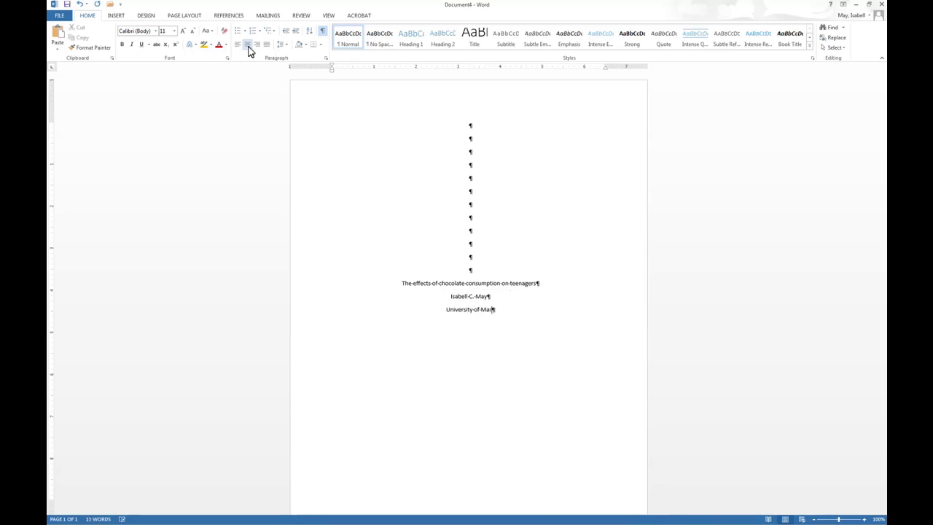
text(yland)
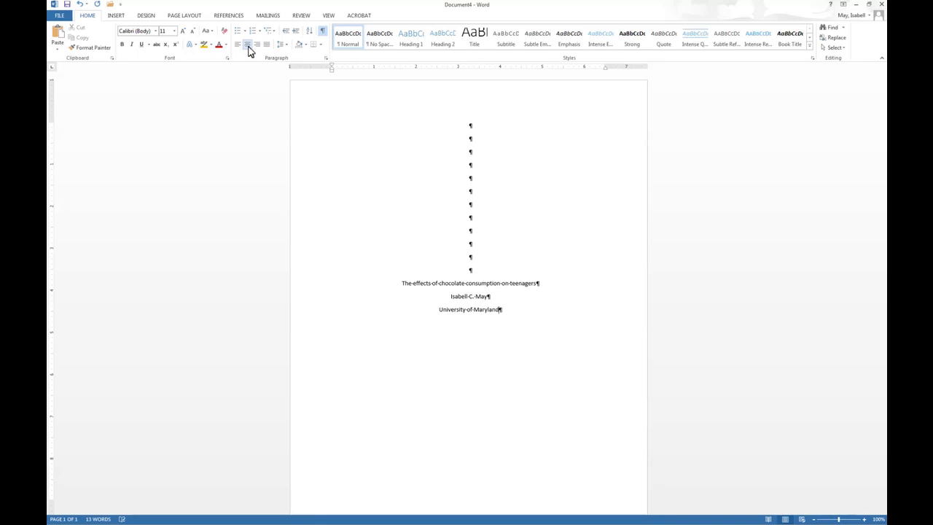
text(,-baltimore)
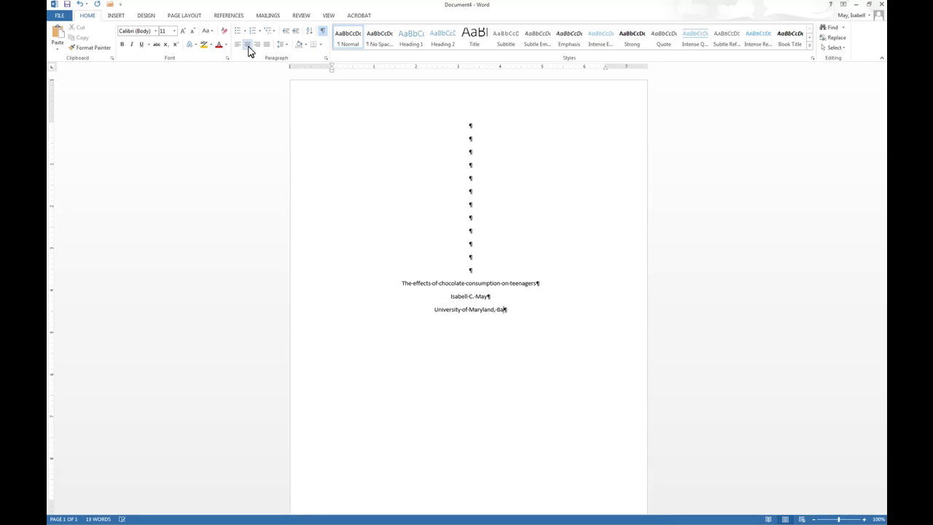
text(imore)
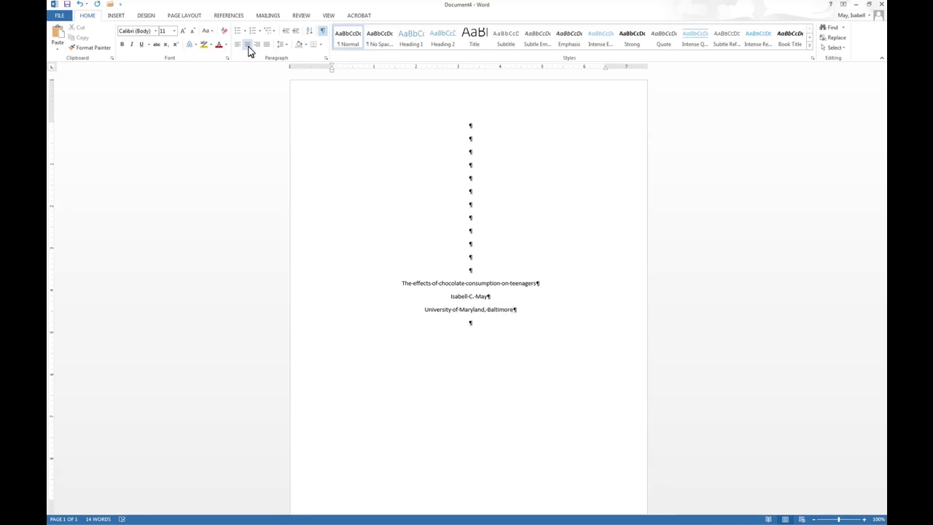
text(MS)
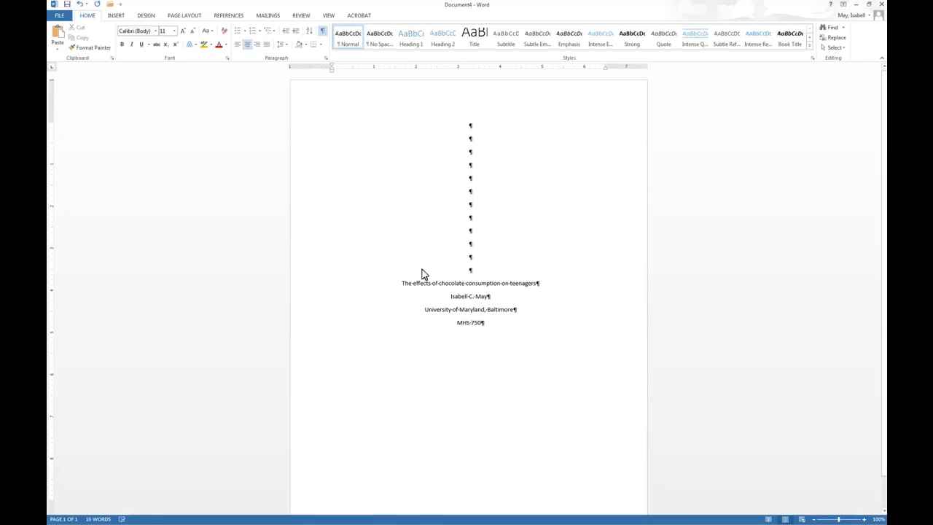
scroll(up, 3)
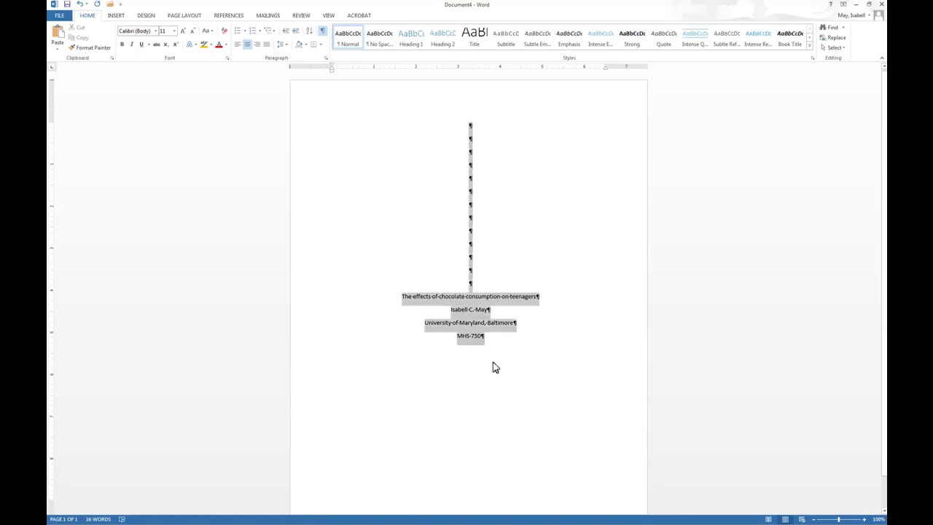
mouse_move(497, 376)
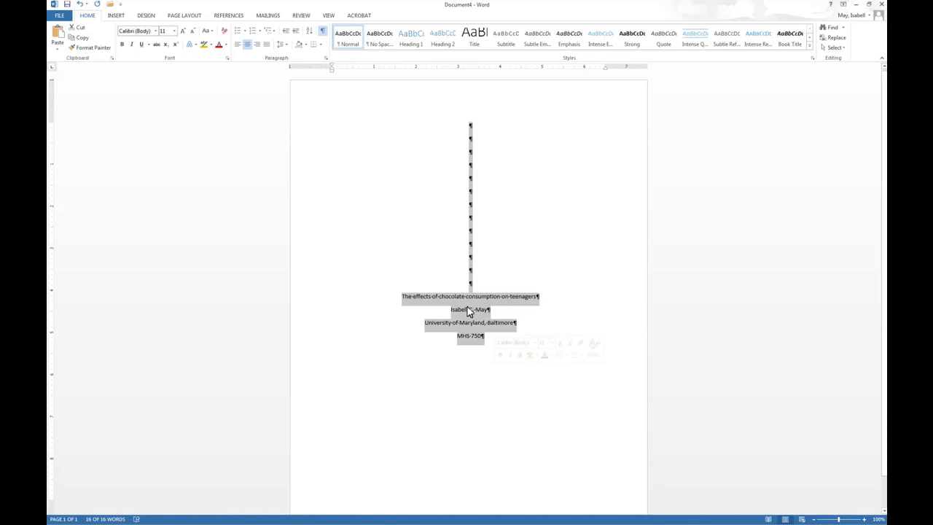
- Set the selected cover-page lines to Double line spacing via the Paragraph dialog
right_click(469, 309)
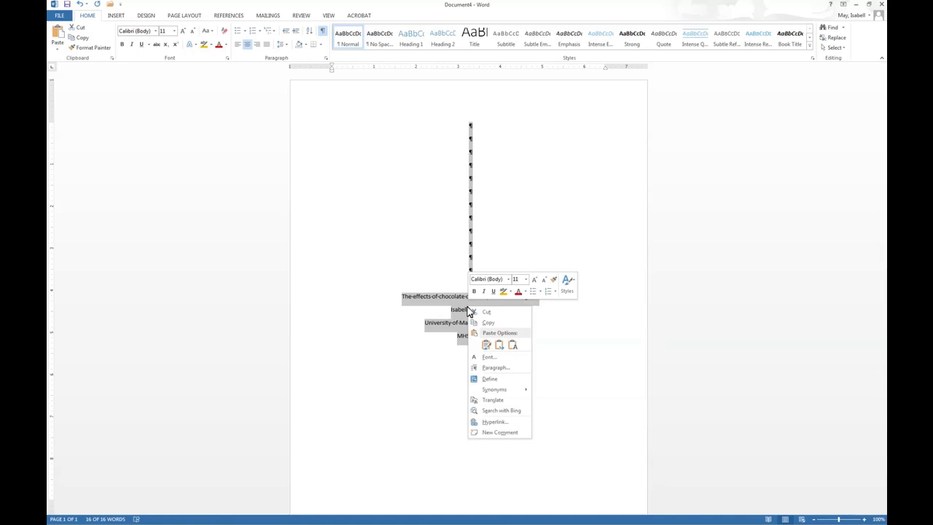
mouse_move(495, 367)
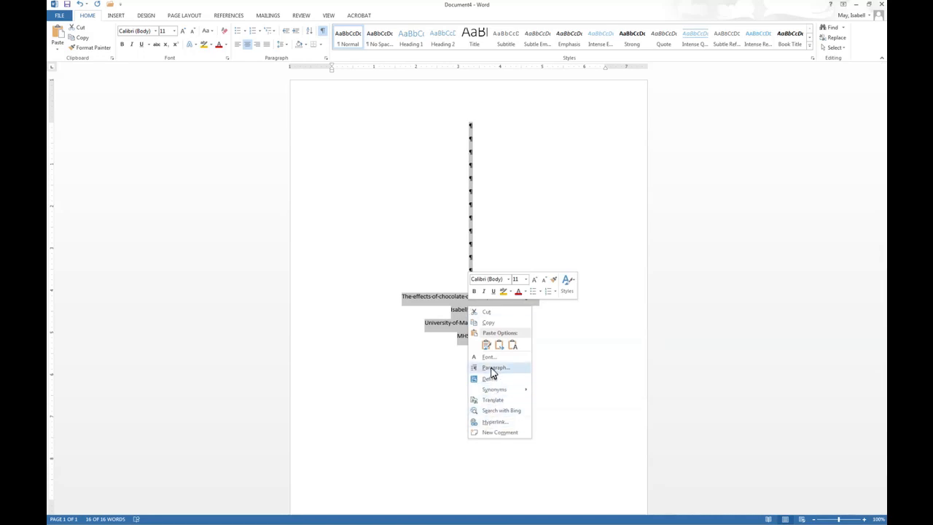
click(496, 367)
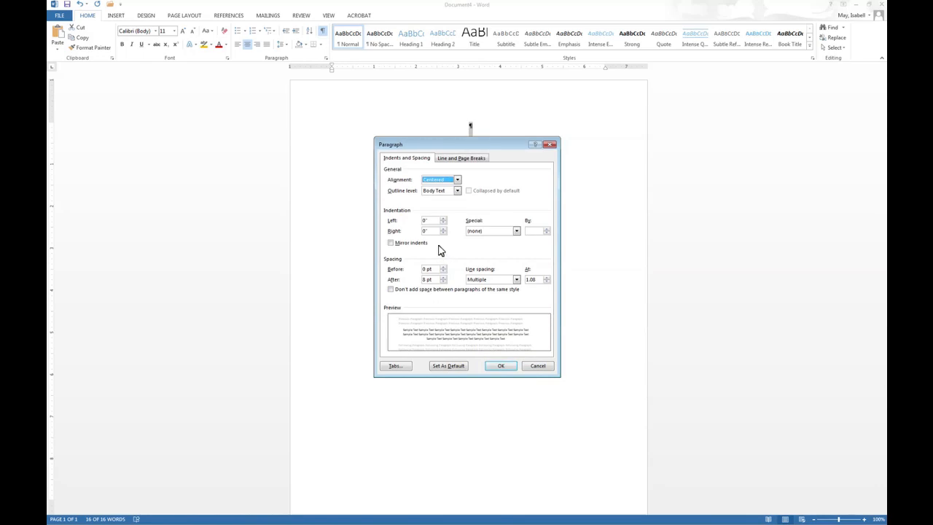
mouse_move(446, 286)
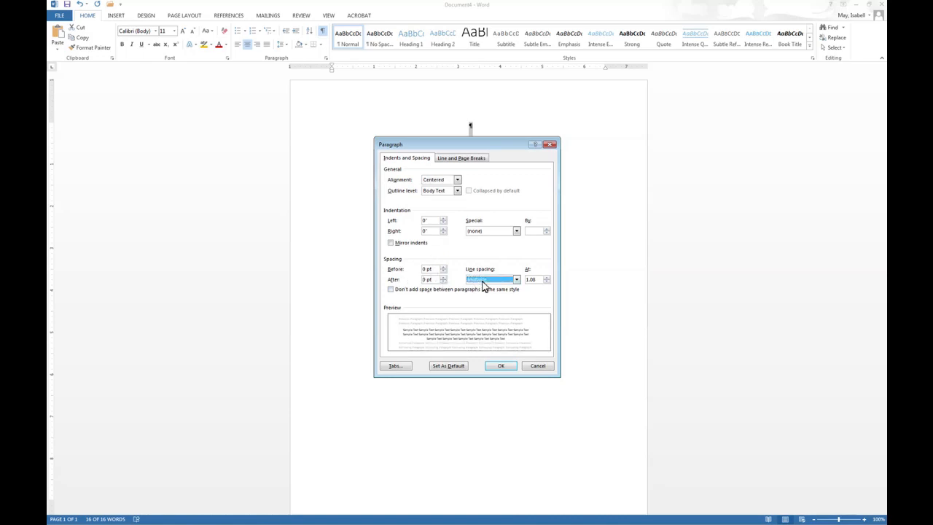
click(516, 280)
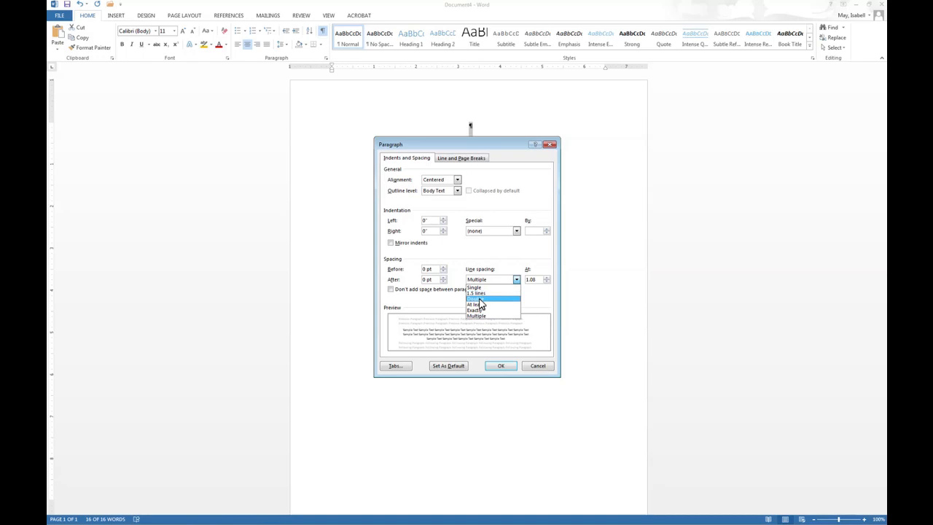
click(475, 297)
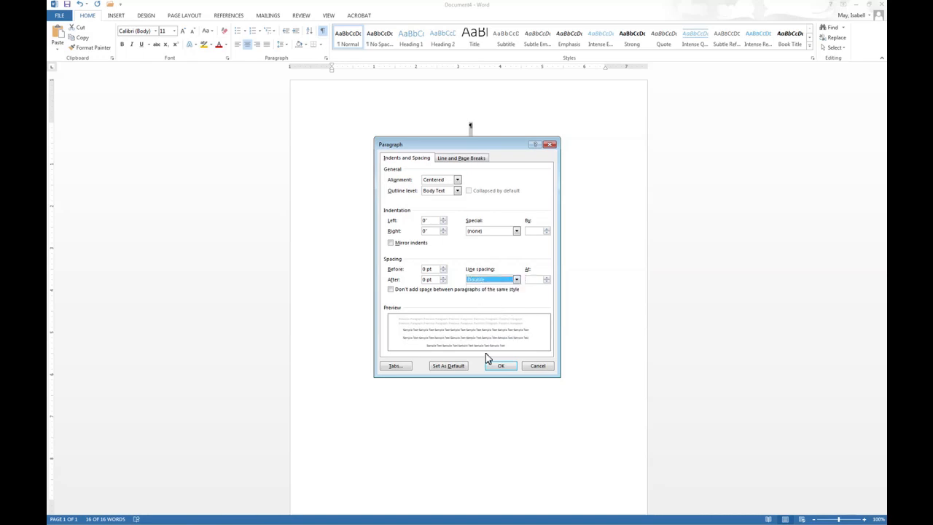
mouse_move(449, 344)
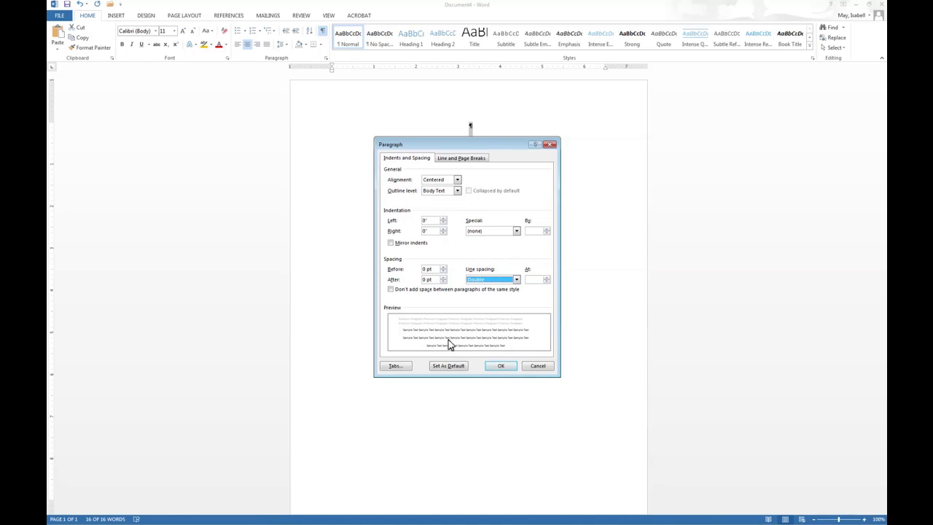
mouse_move(367, 272)
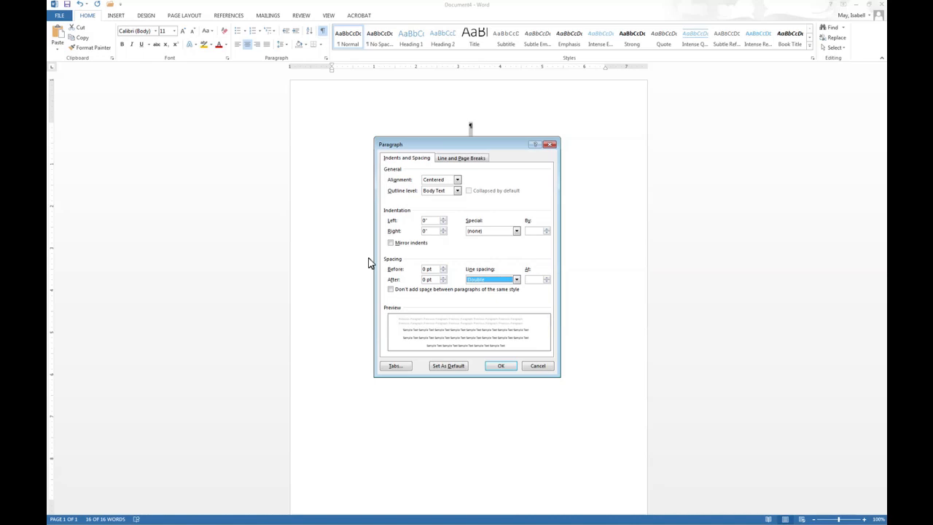
mouse_move(417, 280)
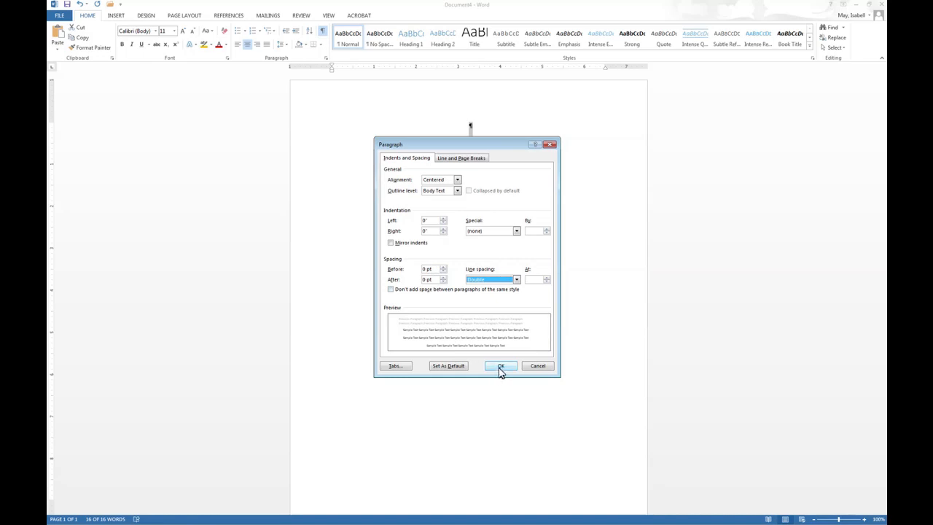
click(502, 366)
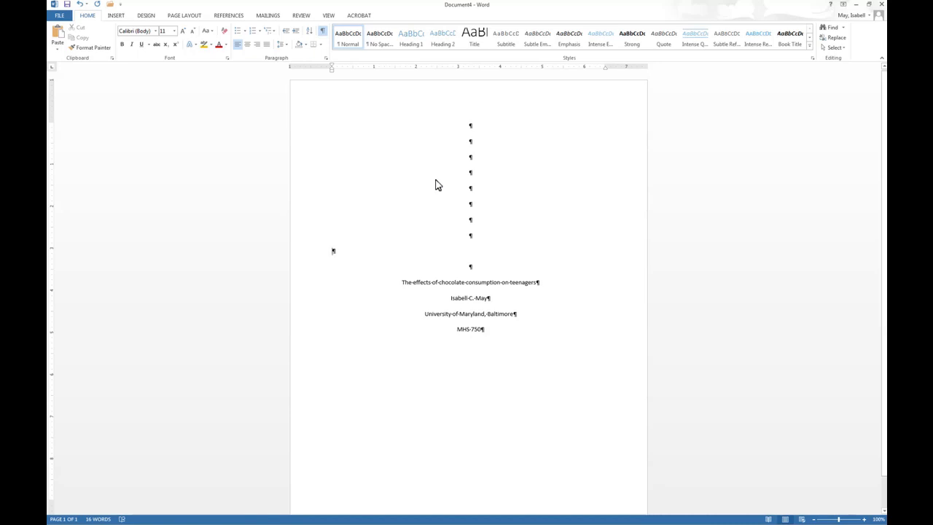
mouse_move(414, 120)
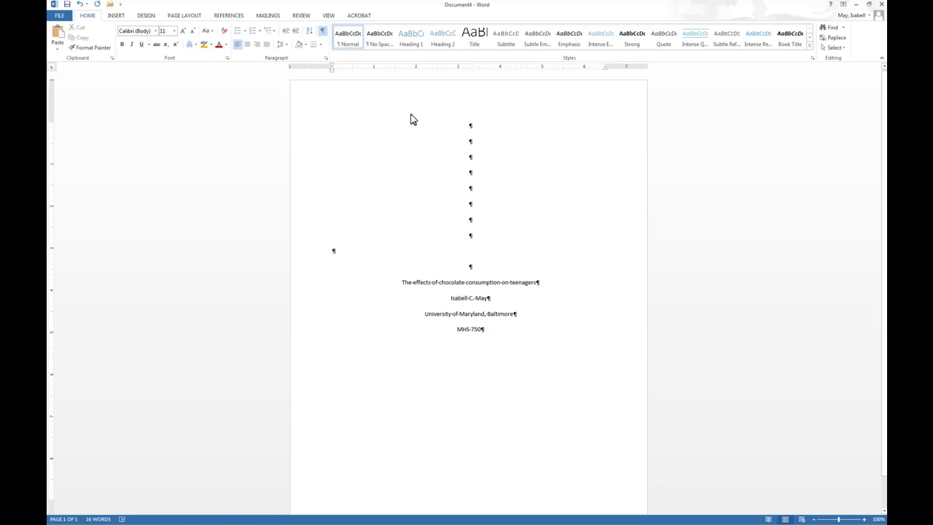
mouse_move(432, 111)
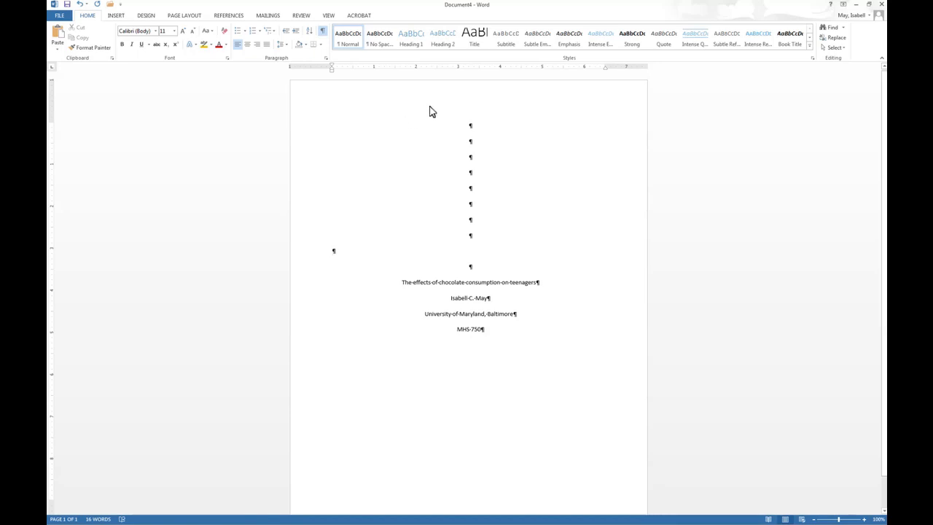
mouse_move(434, 102)
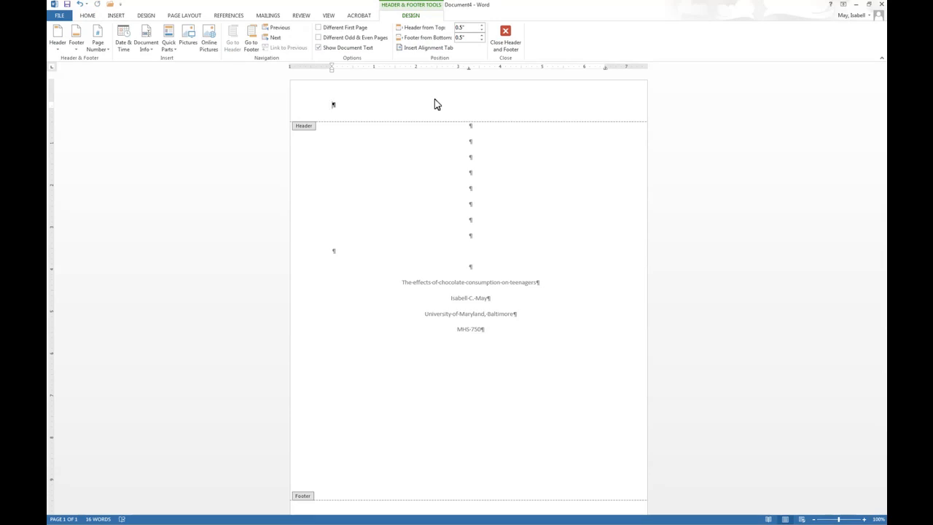
mouse_move(314, 41)
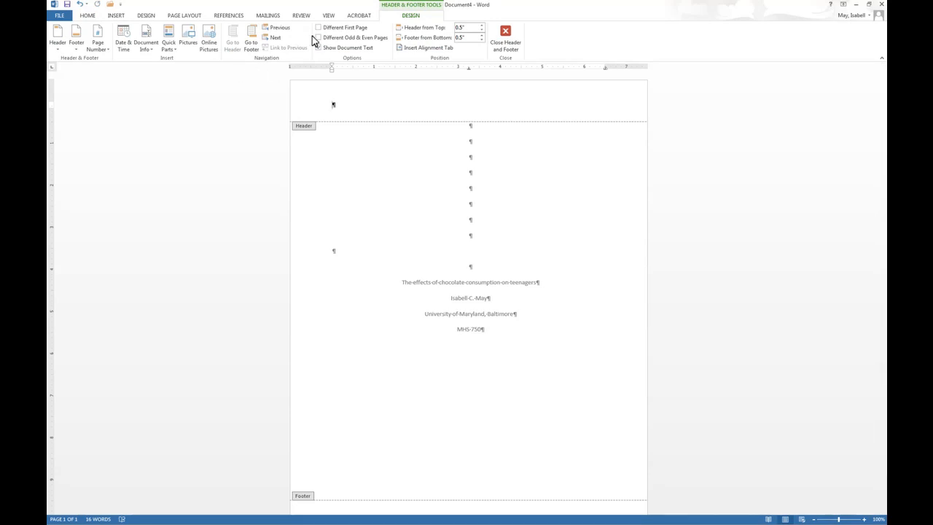
- Enable Different First Page so the cover page gets its own header
click(318, 47)
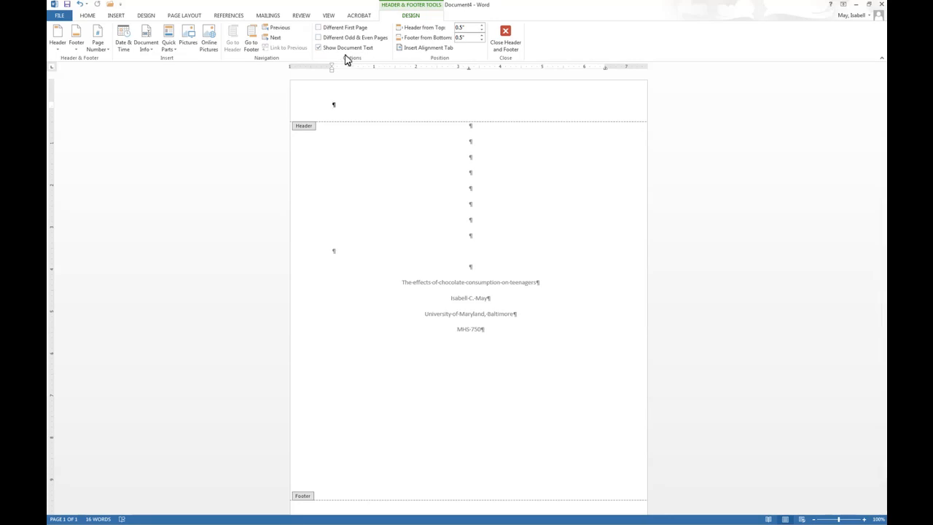
mouse_move(357, 83)
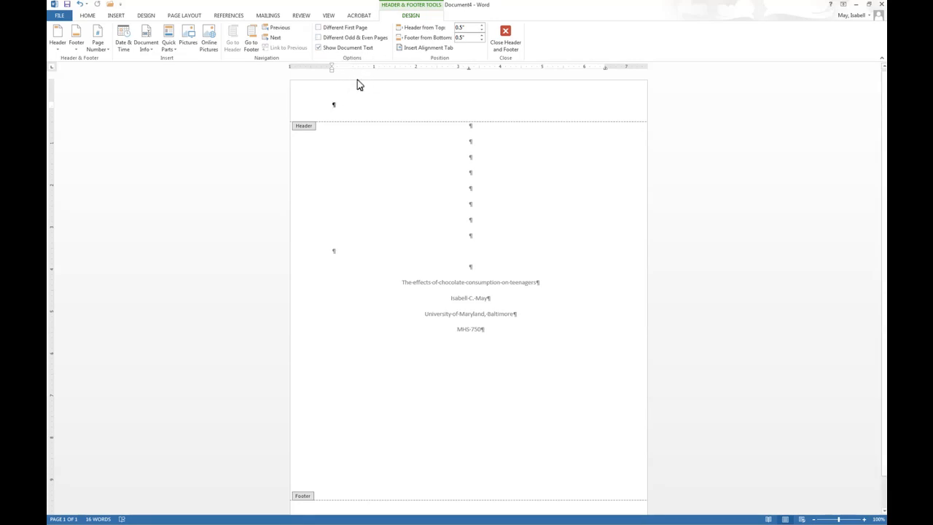
mouse_move(352, 86)
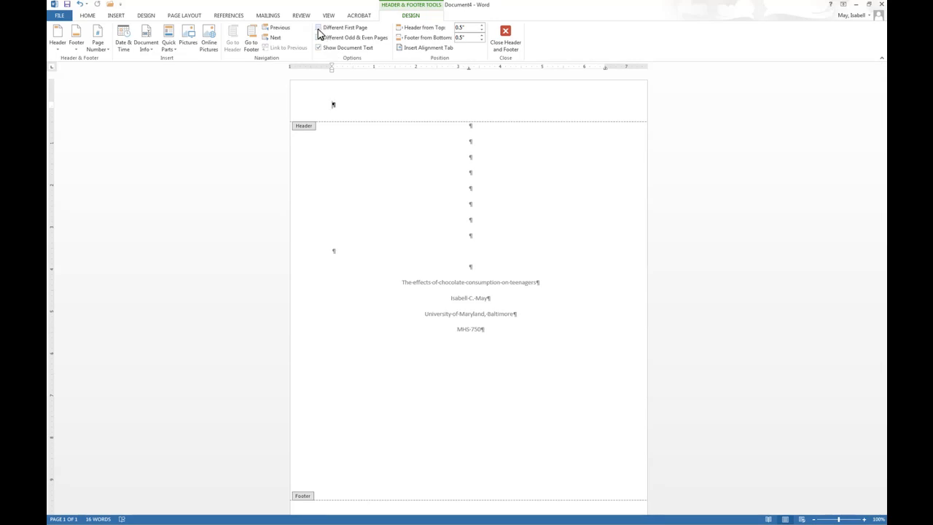
click(318, 28)
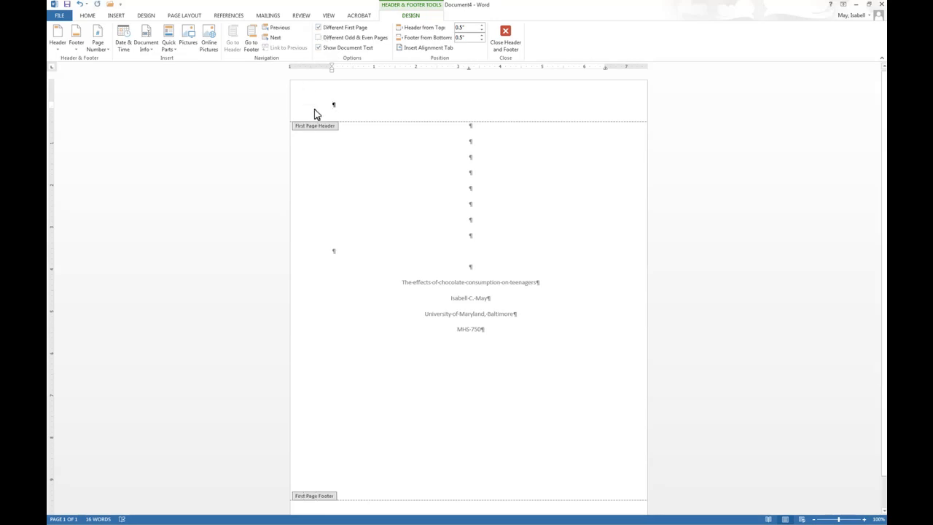
mouse_move(309, 93)
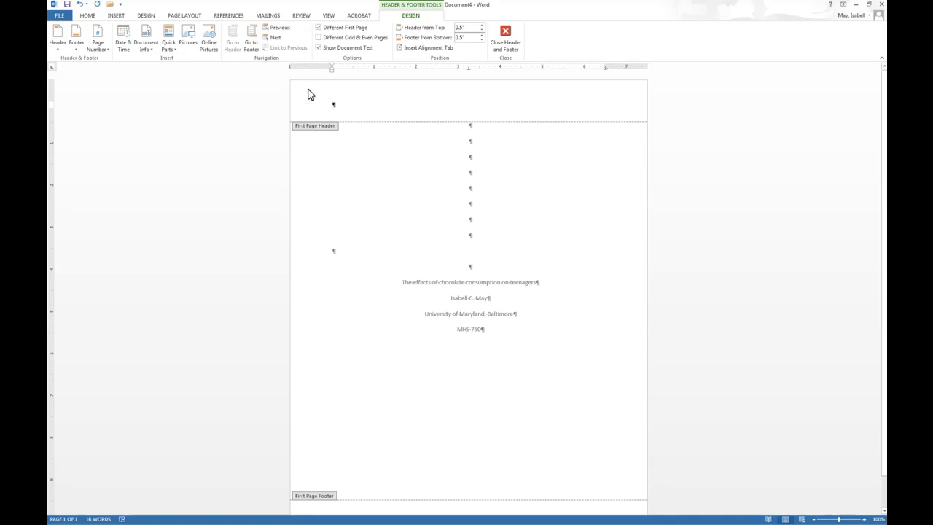
mouse_move(117, 18)
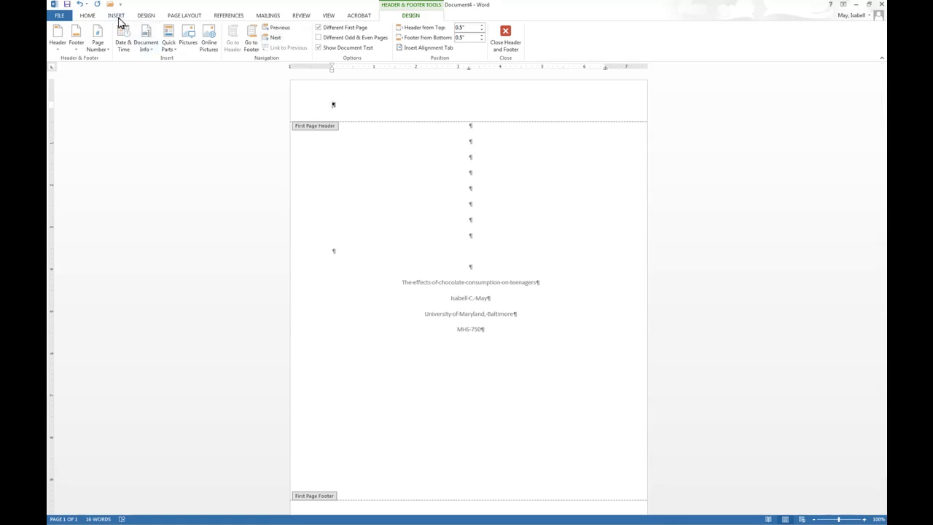
- Insert a Plain Number 3 page number at the top right of the header
click(117, 14)
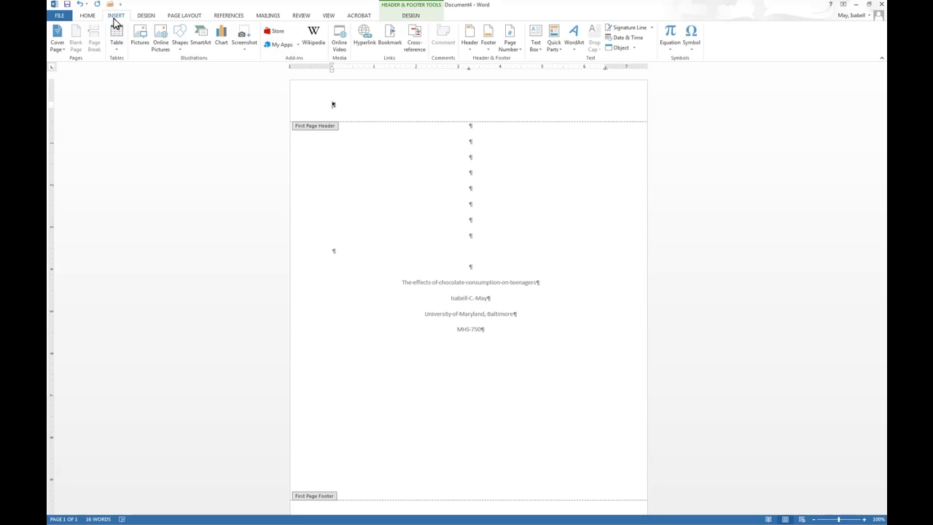
mouse_move(458, 58)
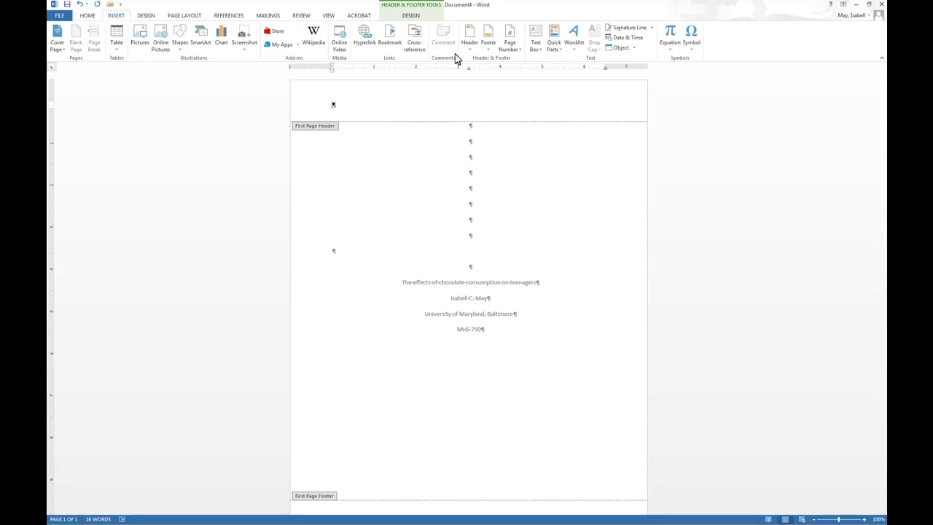
click(511, 32)
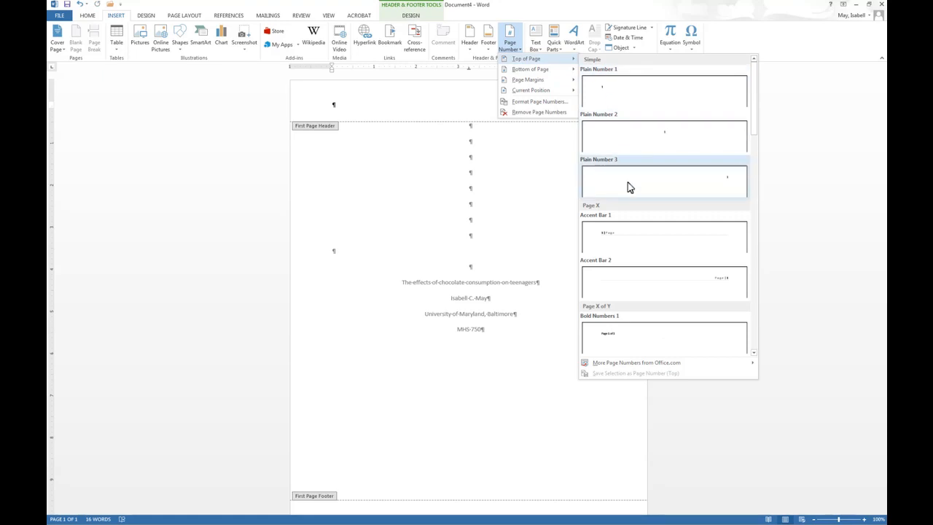
click(663, 181)
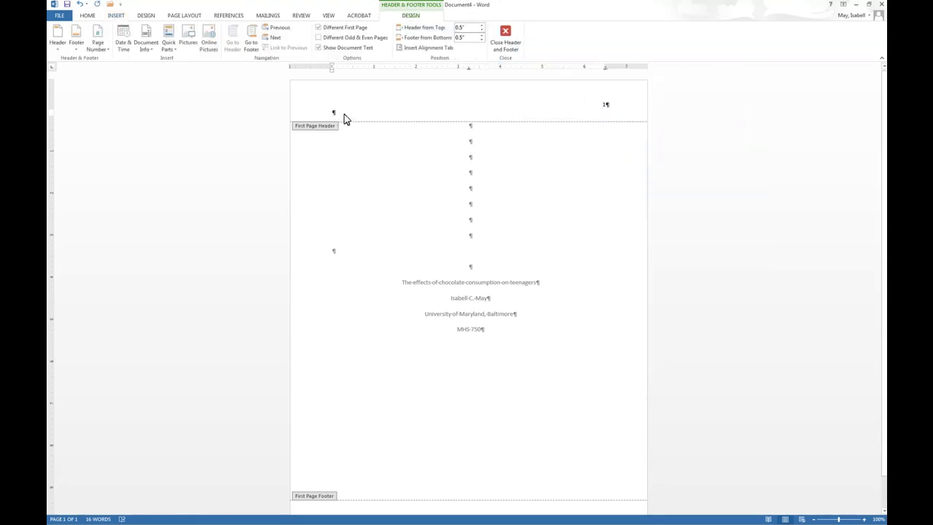
- Enter 'Running head: EFFECTS OF CHOCOLATE CONSUMPTION' at the left of the first-page header
text(Running)
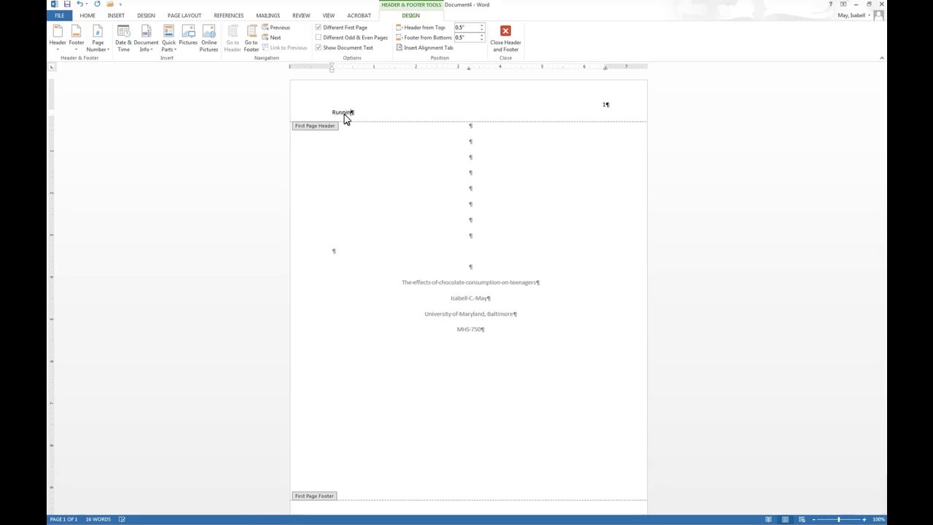
text(-head)
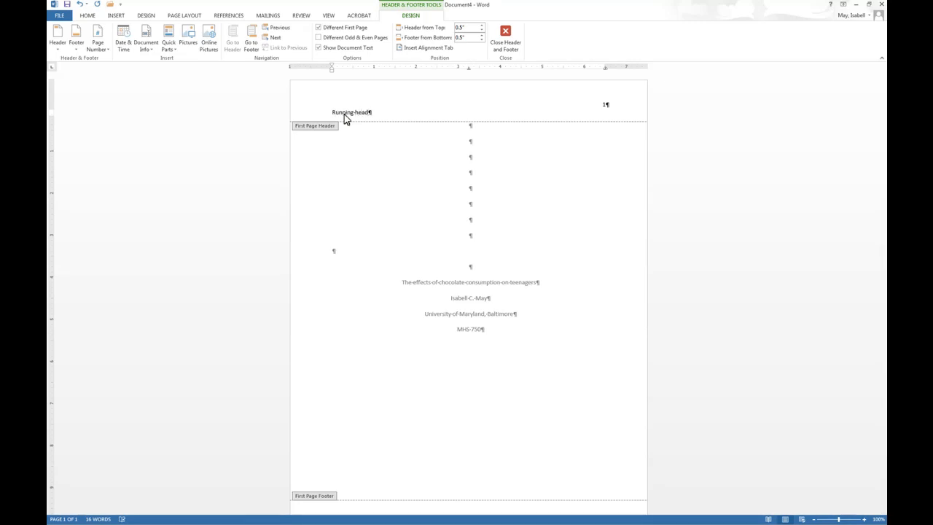
text(:)
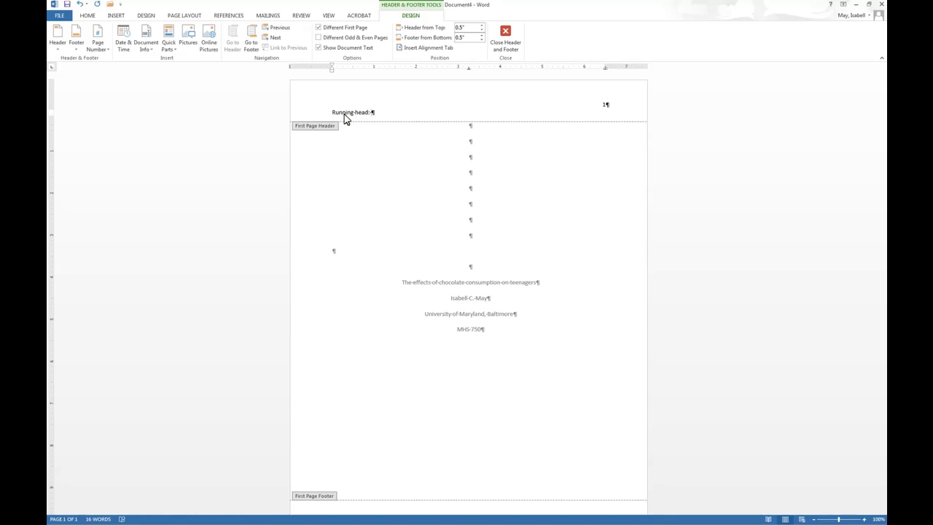
text(EFFECT)
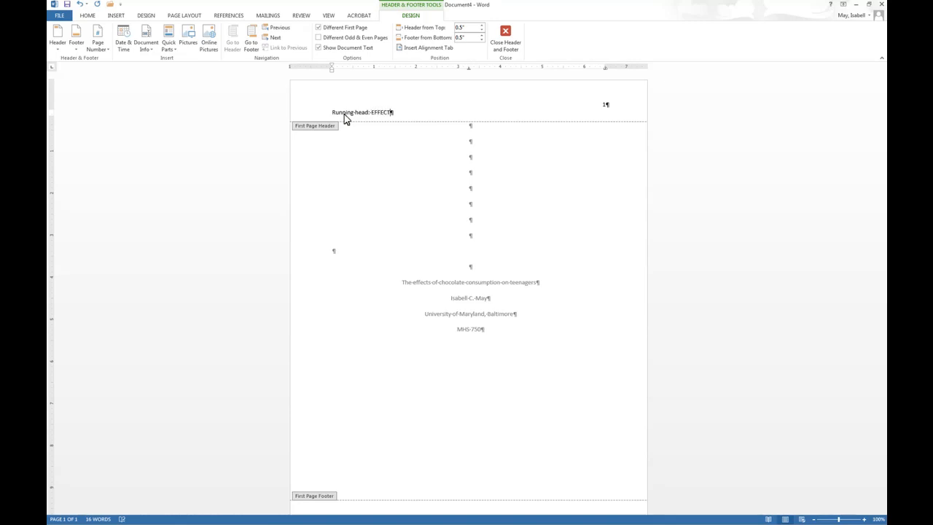
text(S-OF-CHO)
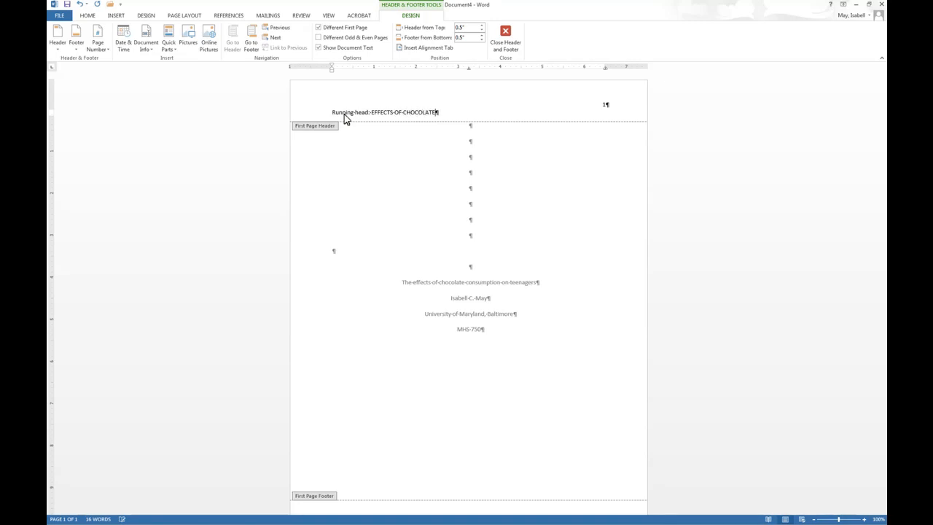
text(-CONS)
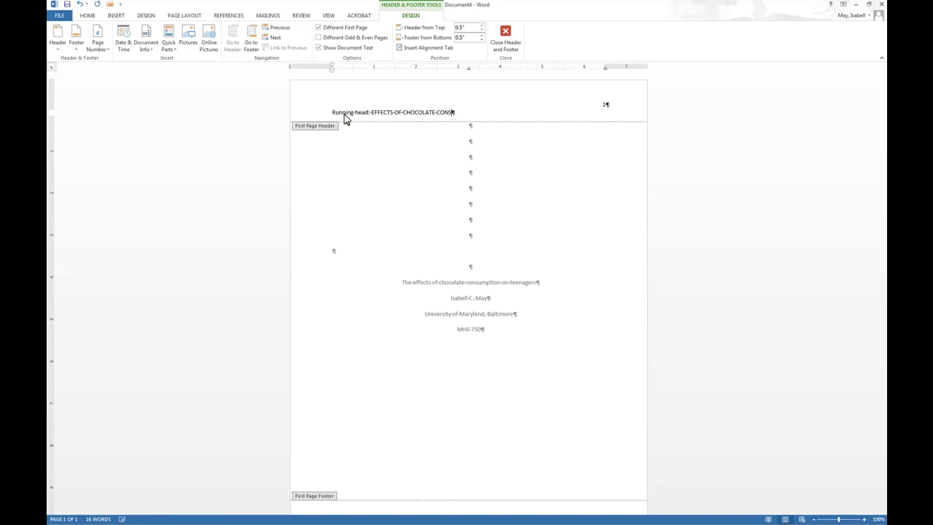
text(UMPTION)
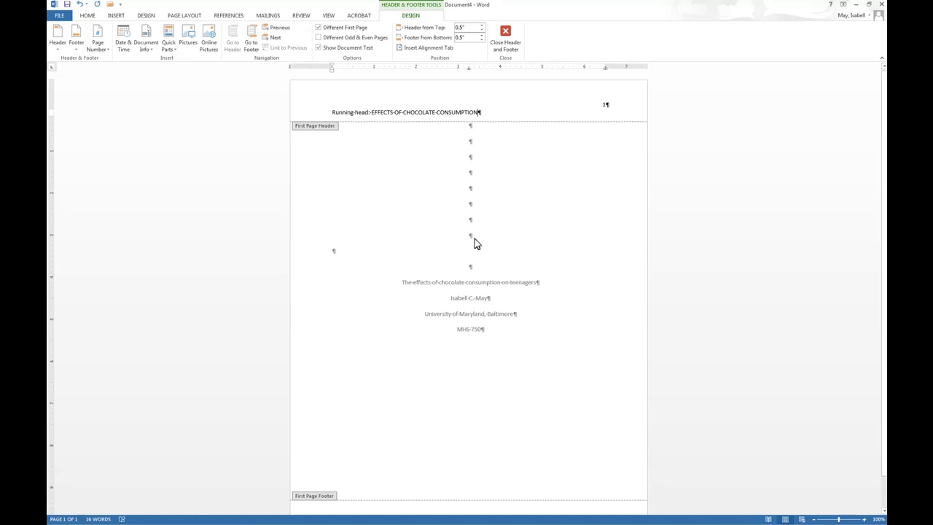
mouse_move(493, 224)
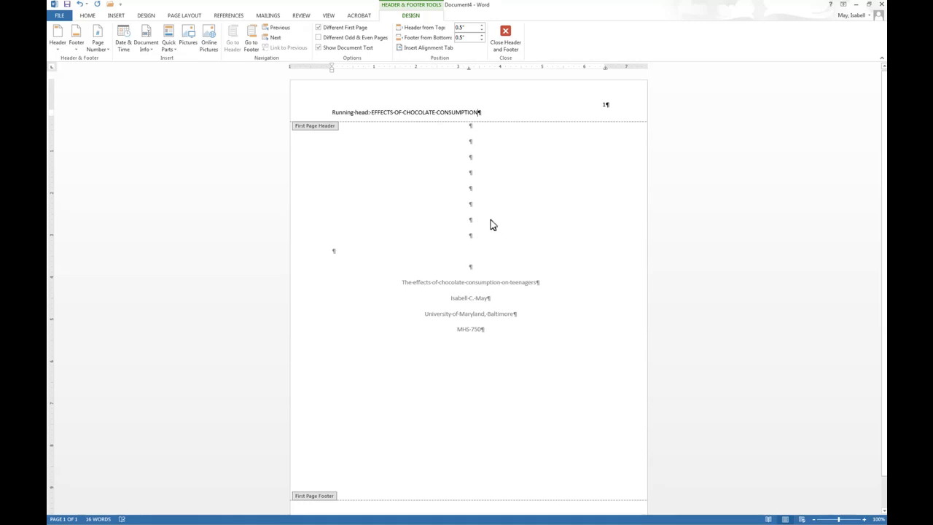
mouse_move(430, 236)
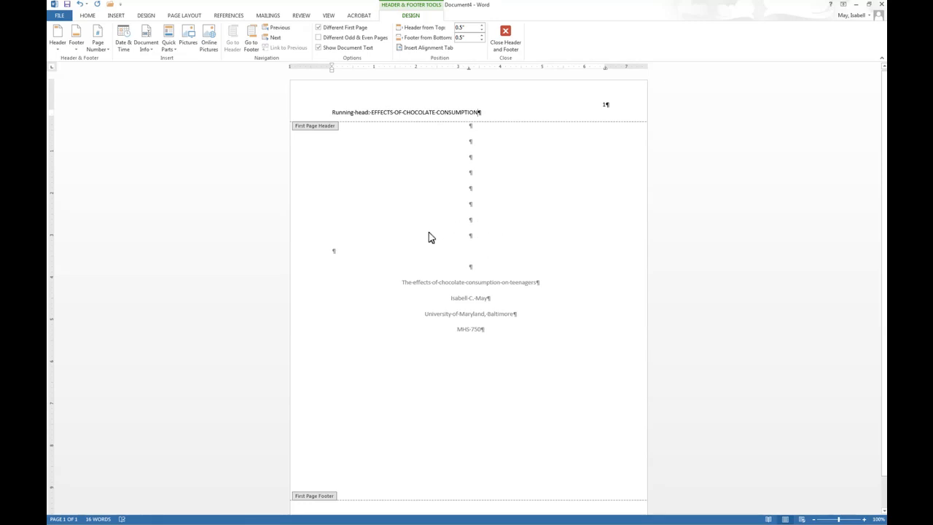
mouse_move(465, 298)
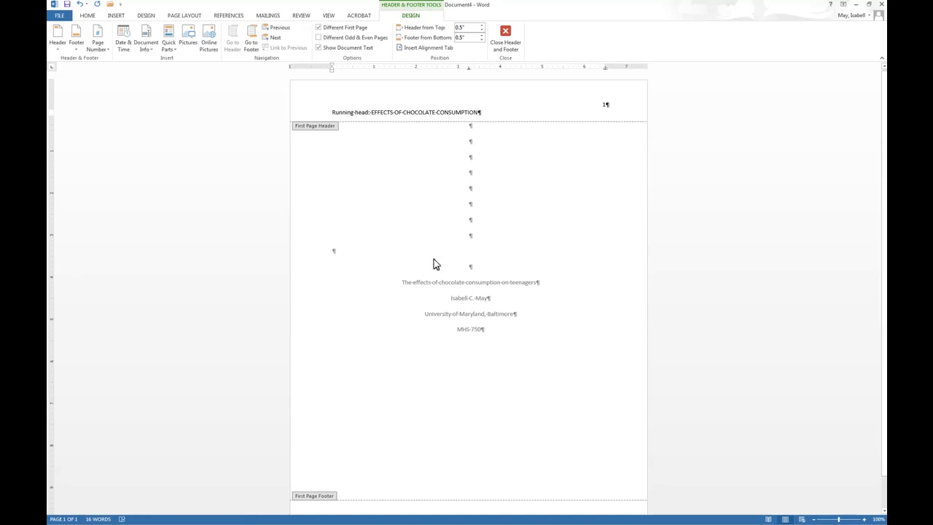
- Leave the header and insert a page break after the cover lines to start a blank page 2
click(504, 41)
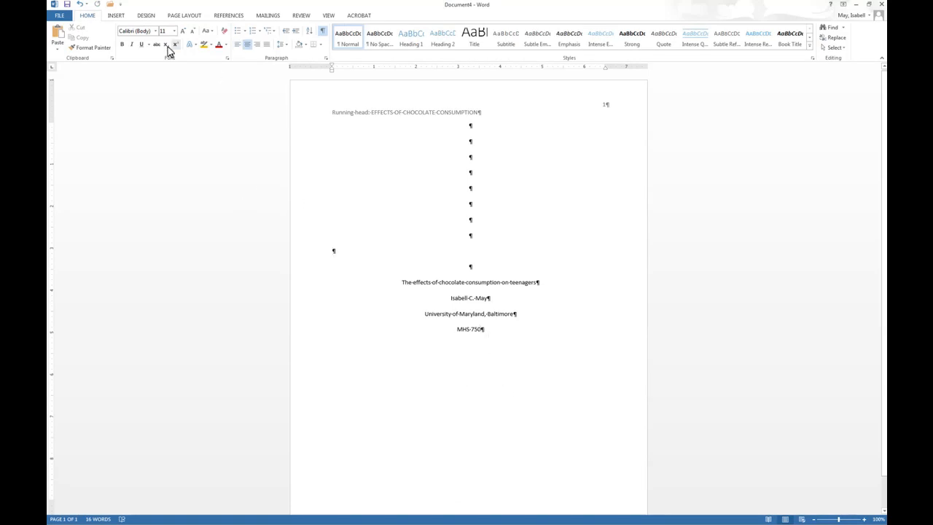
click(115, 14)
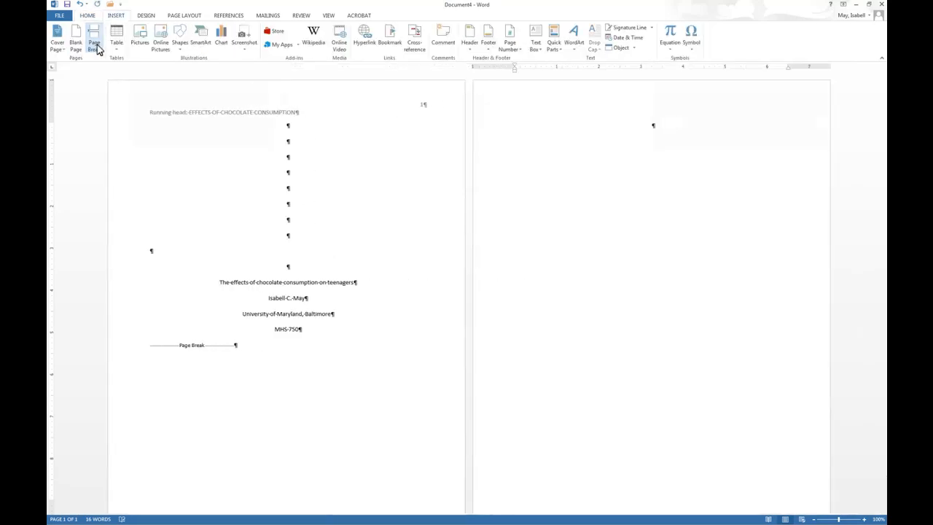
click(95, 37)
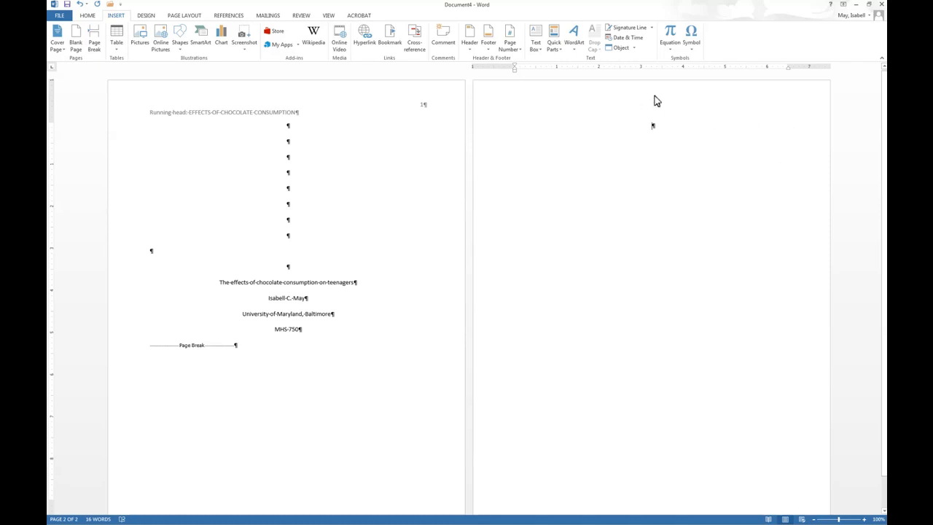
mouse_move(644, 111)
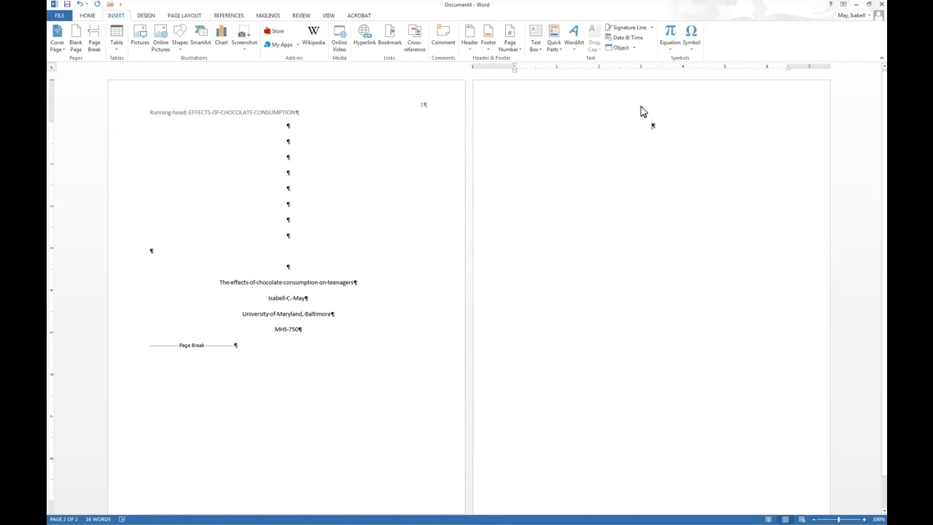
mouse_move(487, 187)
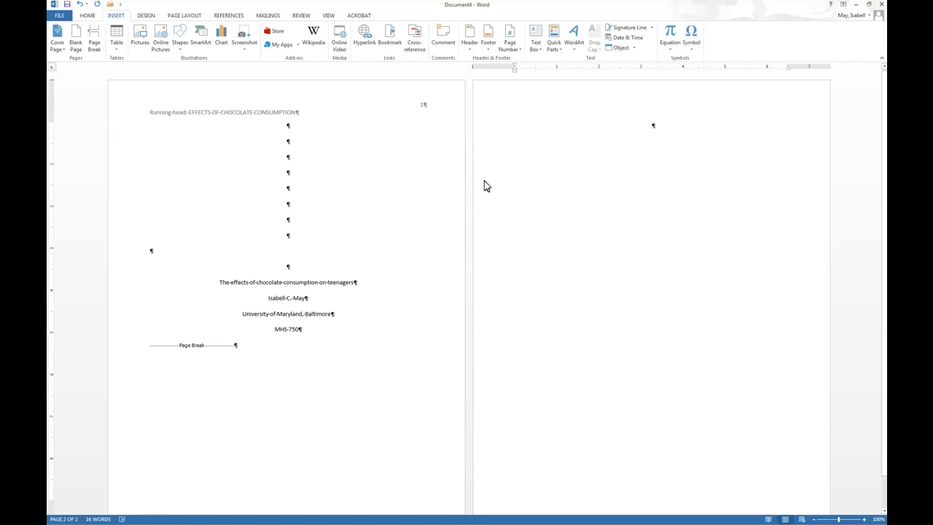
mouse_move(647, 140)
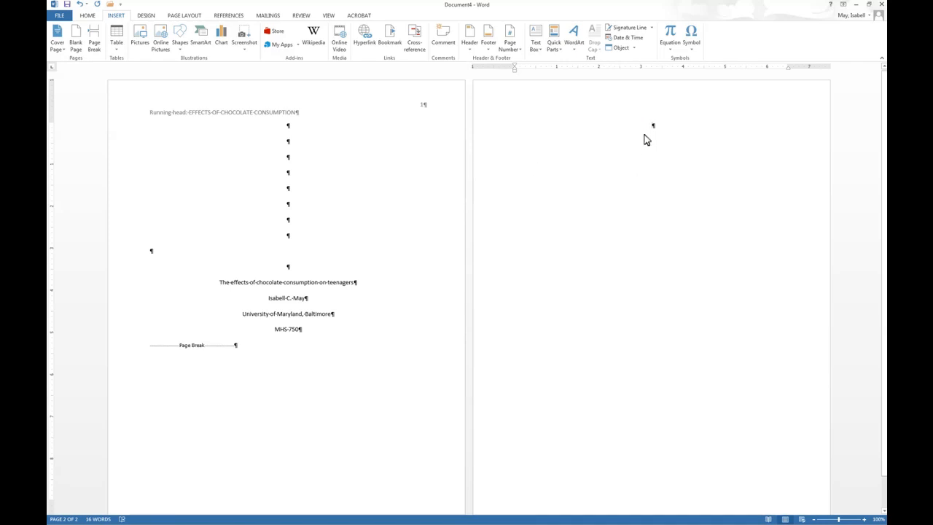
mouse_move(56, 38)
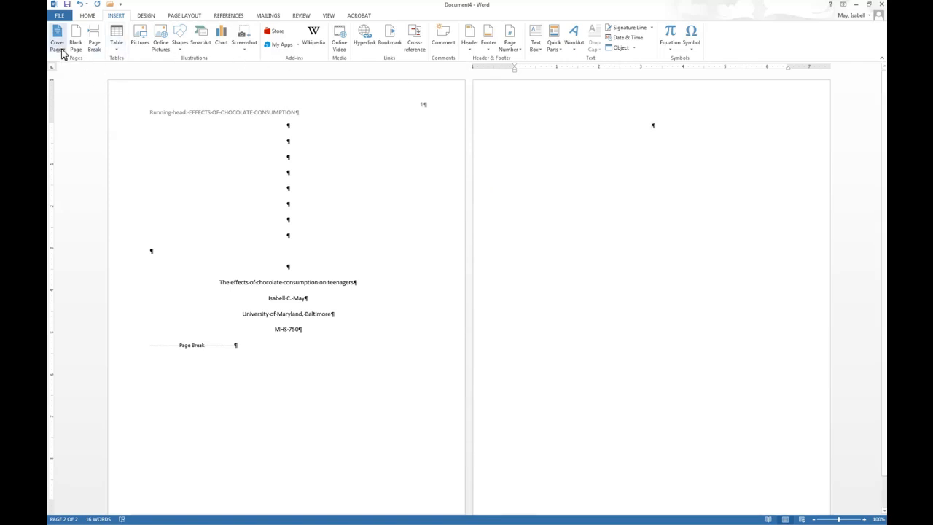
mouse_move(368, 172)
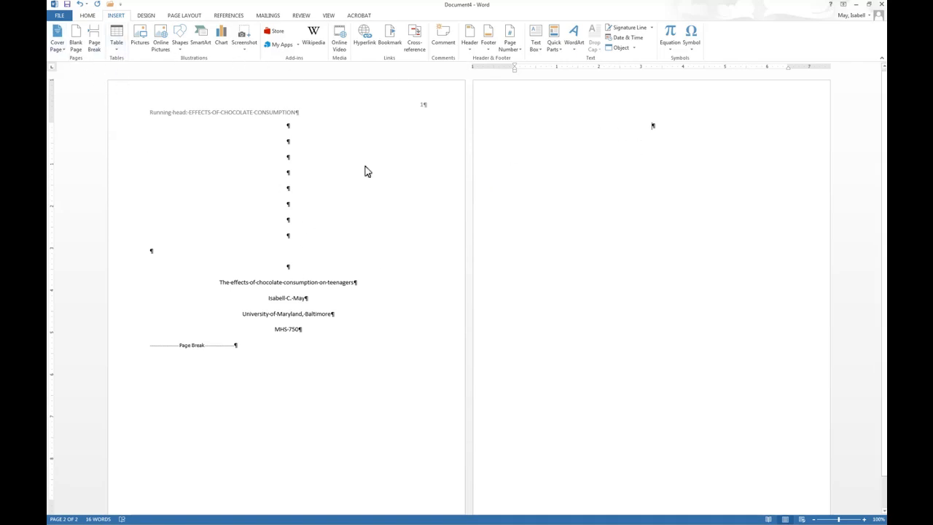
mouse_move(73, 193)
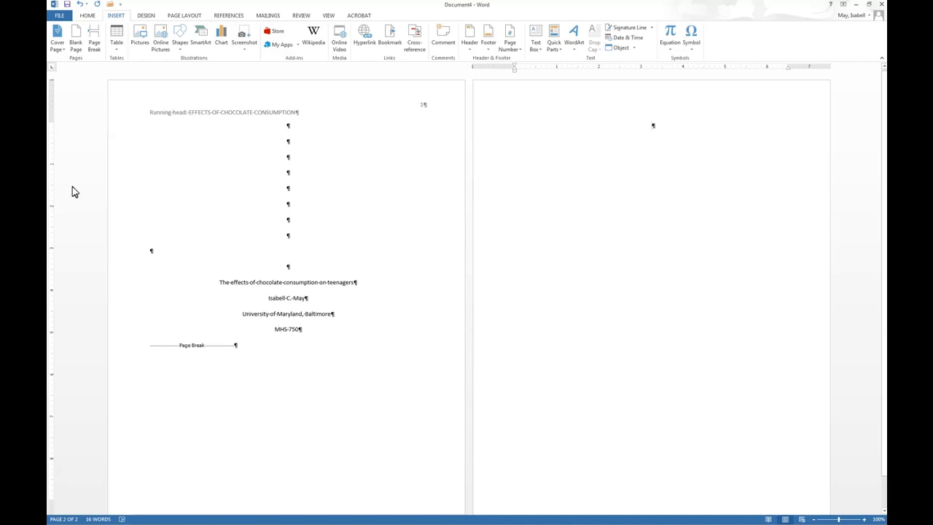
click(88, 14)
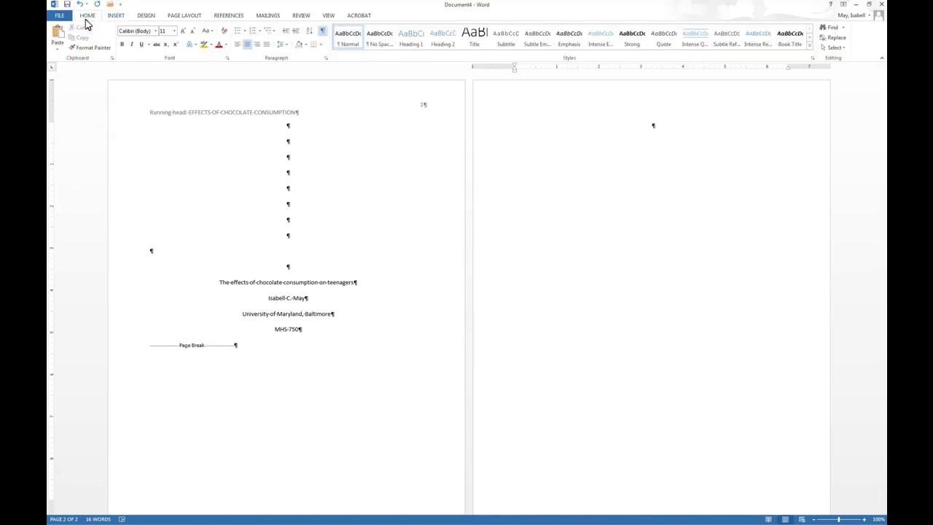
mouse_move(363, 130)
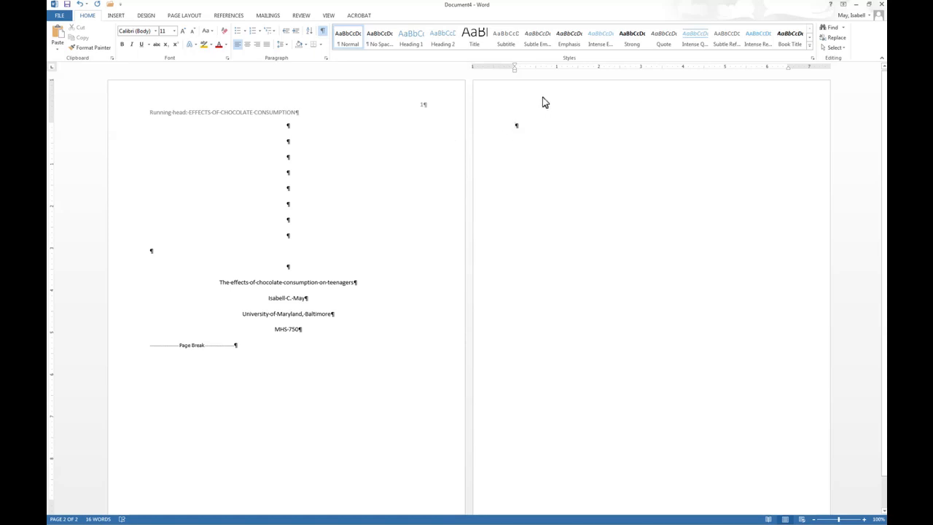
- Give the page 2 header a top-right page number and paste EFFECTS OF CHOCOLATE CONSUMPTION from the cover header
double_click(221, 111)
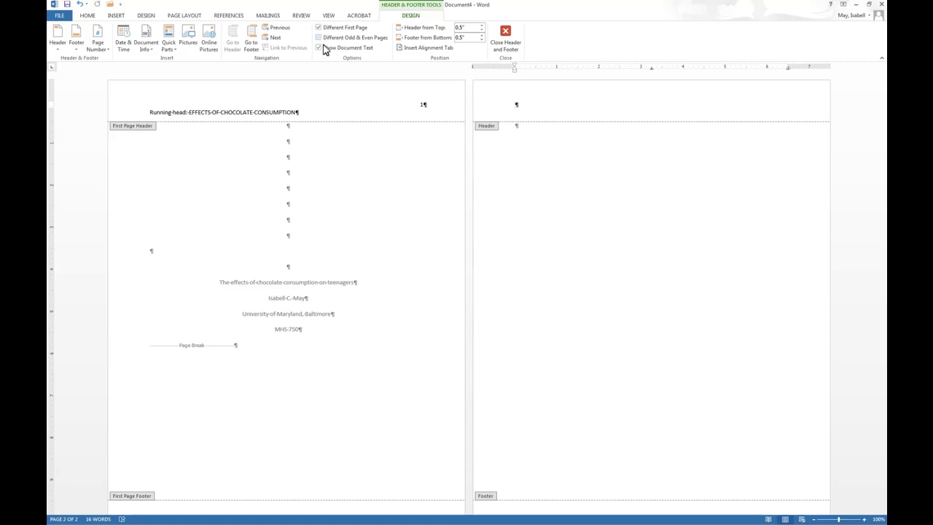
mouse_move(98, 36)
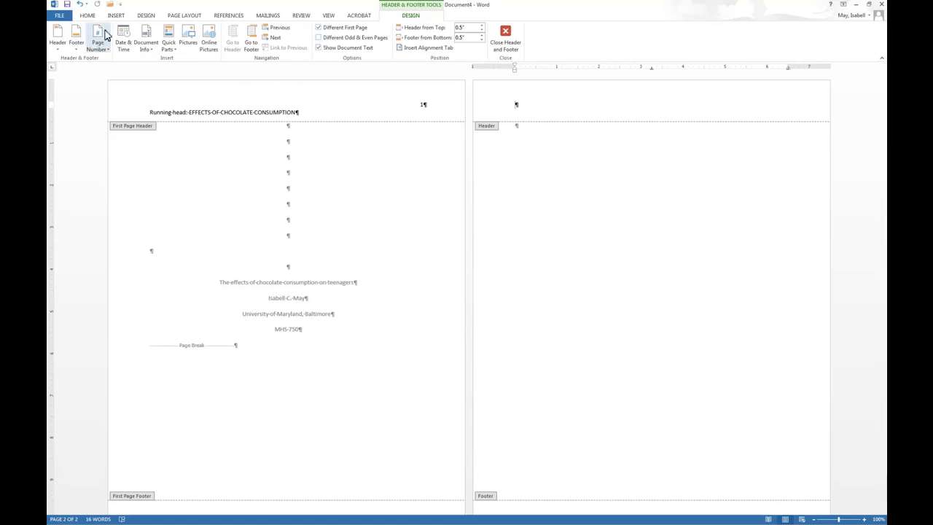
mouse_move(116, 26)
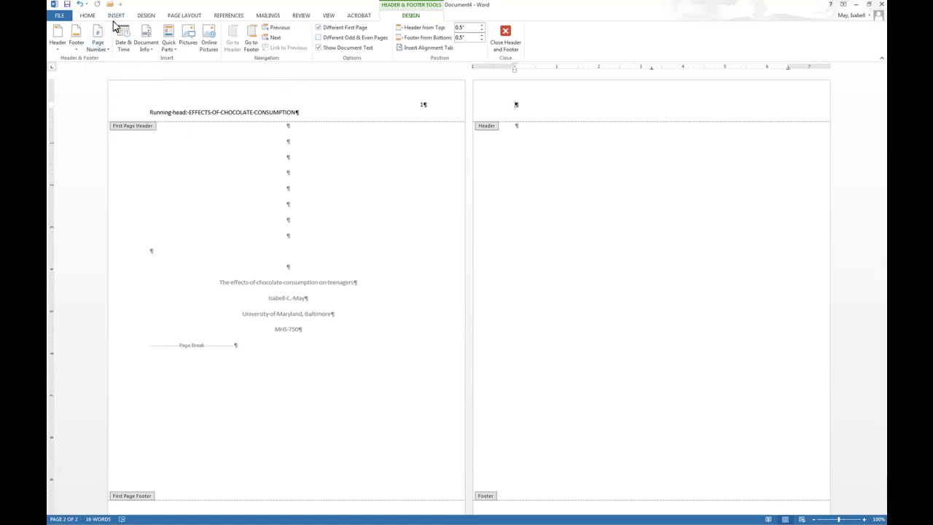
click(117, 14)
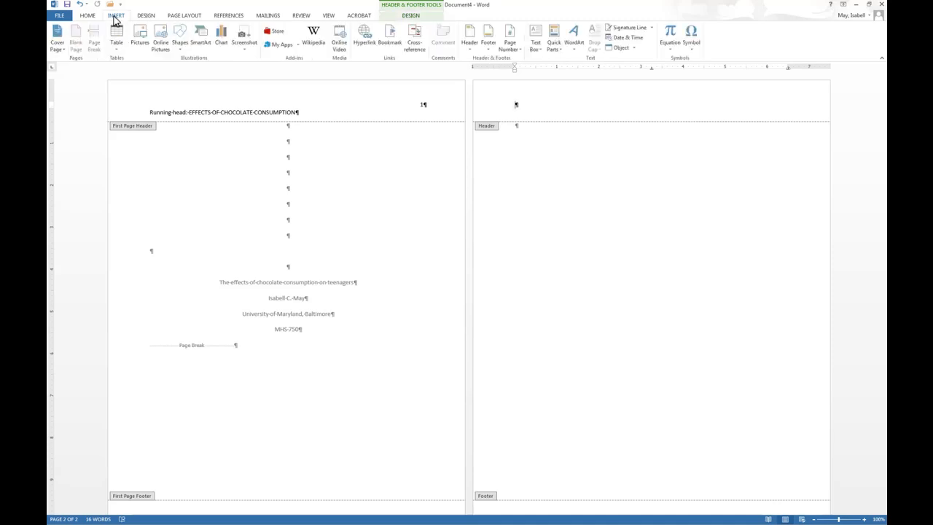
click(510, 35)
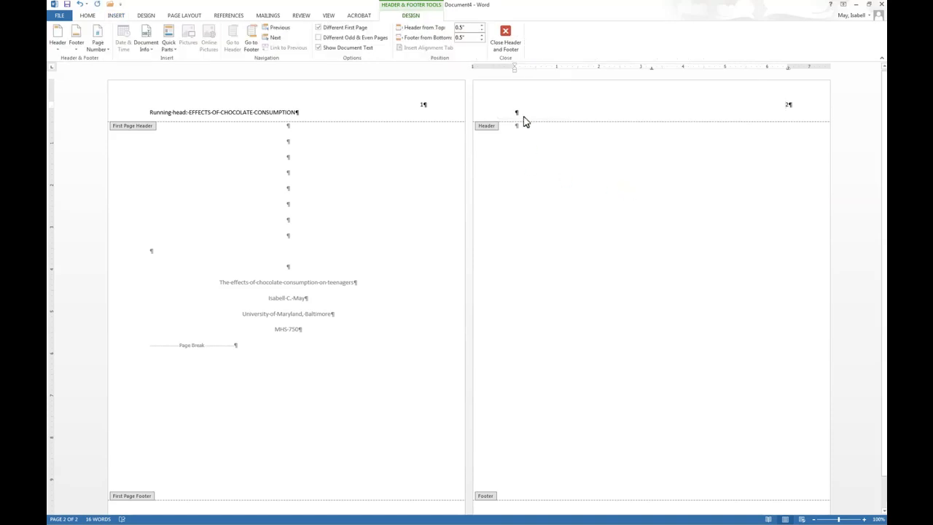
mouse_move(517, 114)
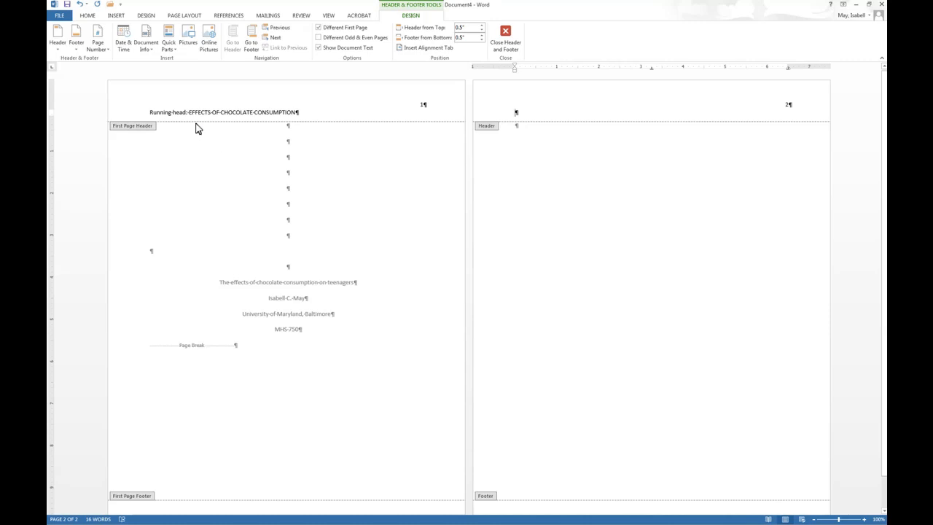
mouse_move(204, 125)
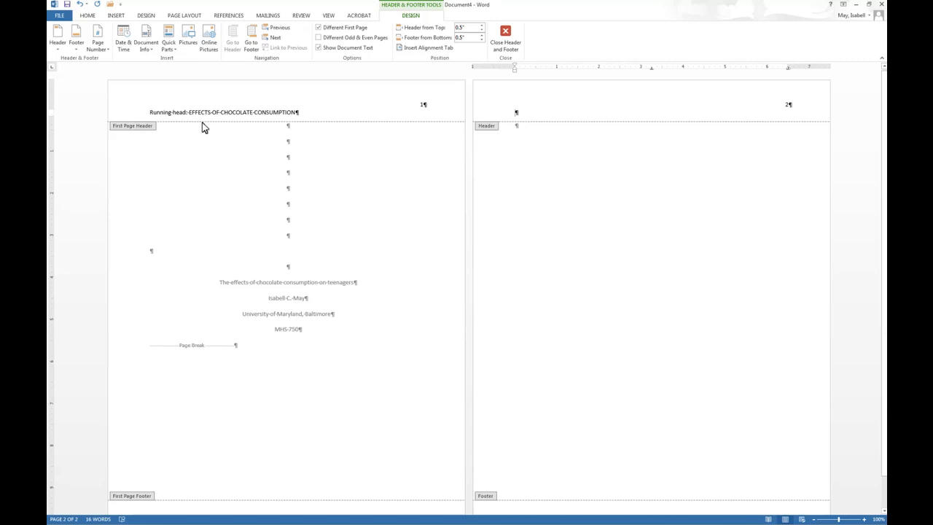
mouse_move(188, 120)
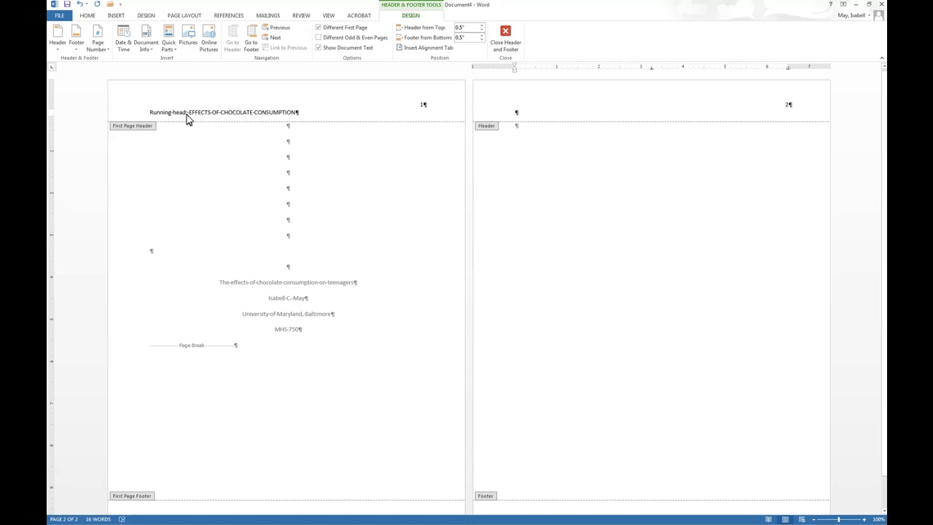
double_click(240, 113)
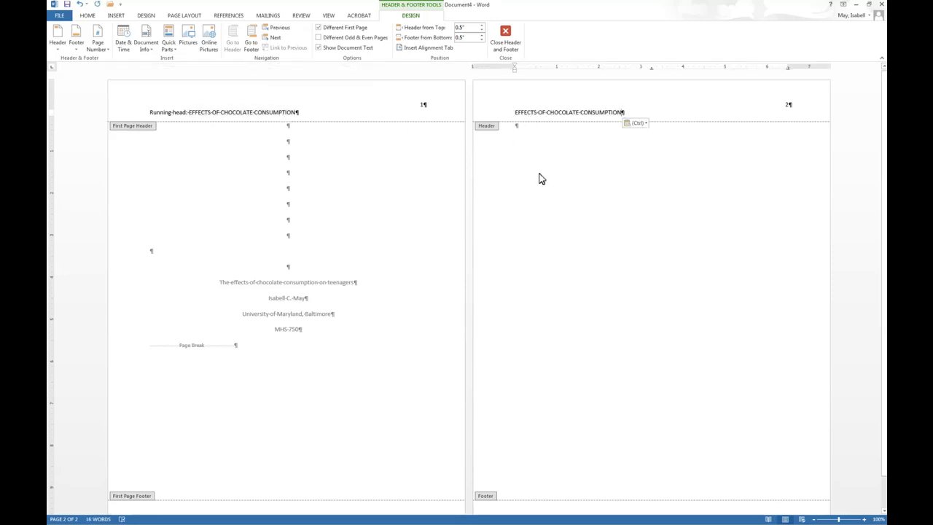
click(505, 40)
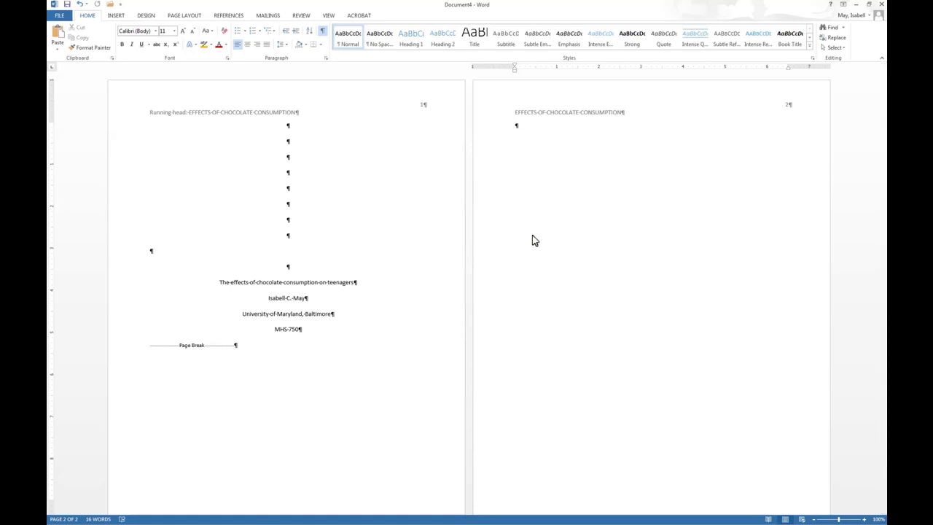
mouse_move(516, 243)
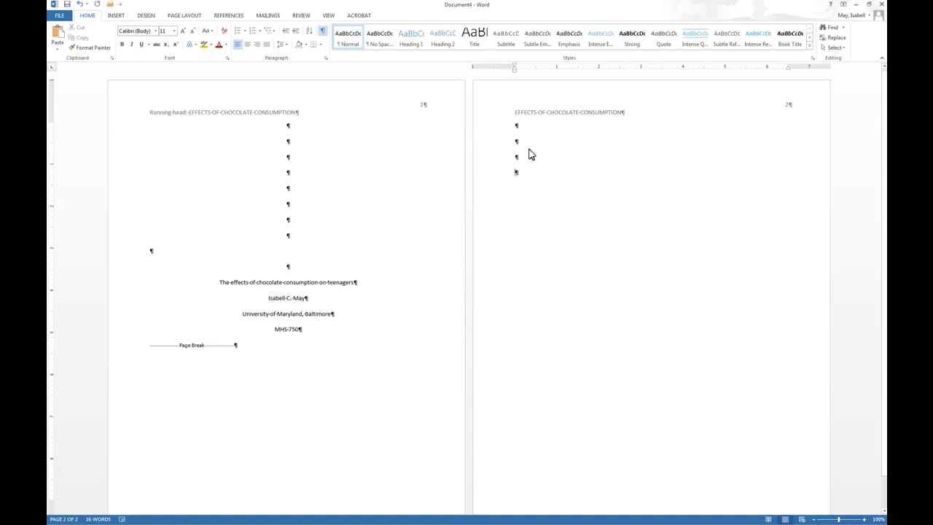
- Insert a page break to start a third page and centre its first paragraph
click(117, 15)
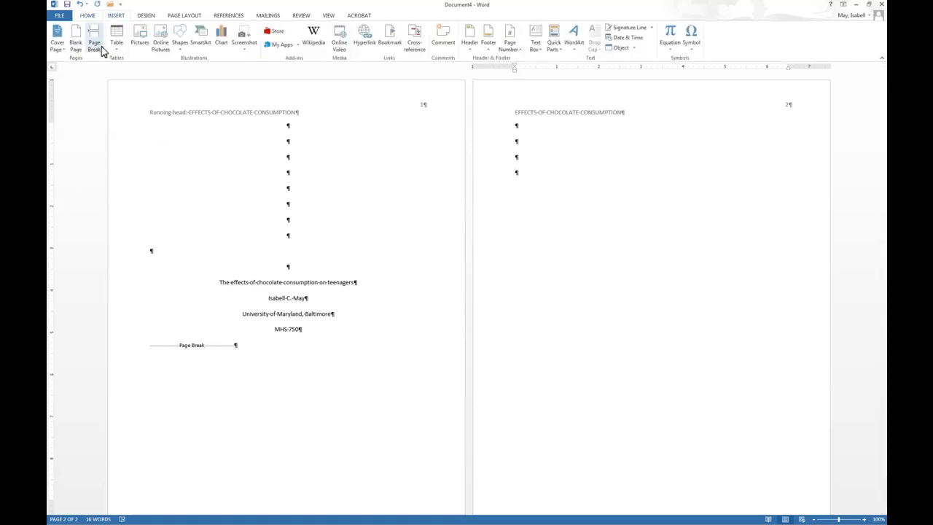
scroll(down, 3)
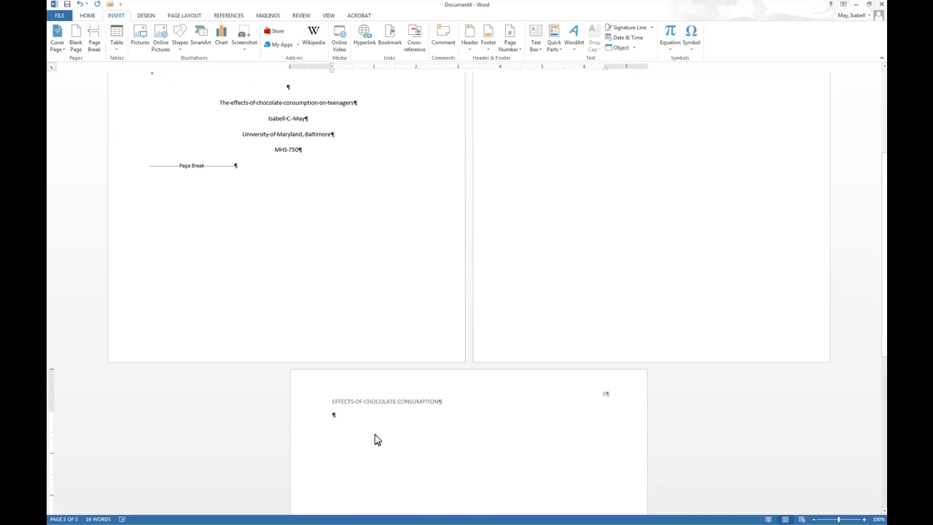
click(87, 15)
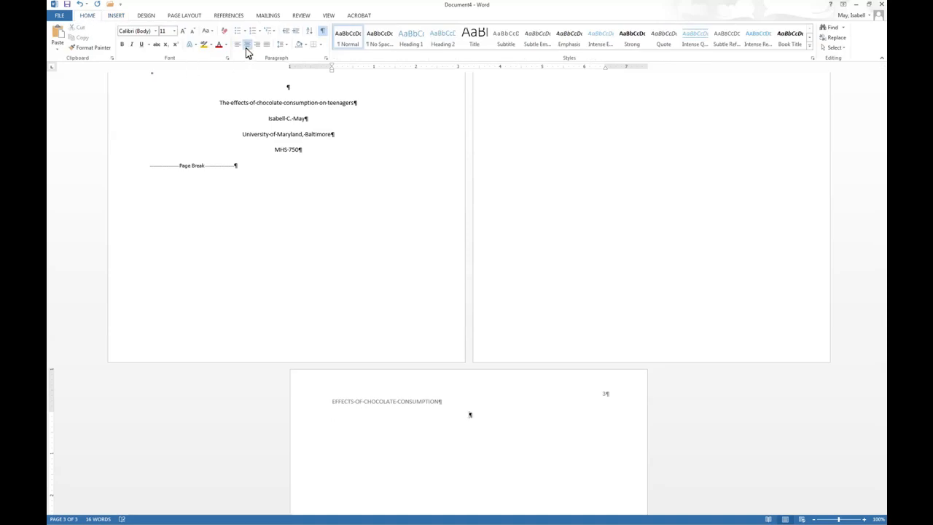
- Enter the heading 'References', correcting a mistyped start, with an empty paragraph beneath
text(reFE)
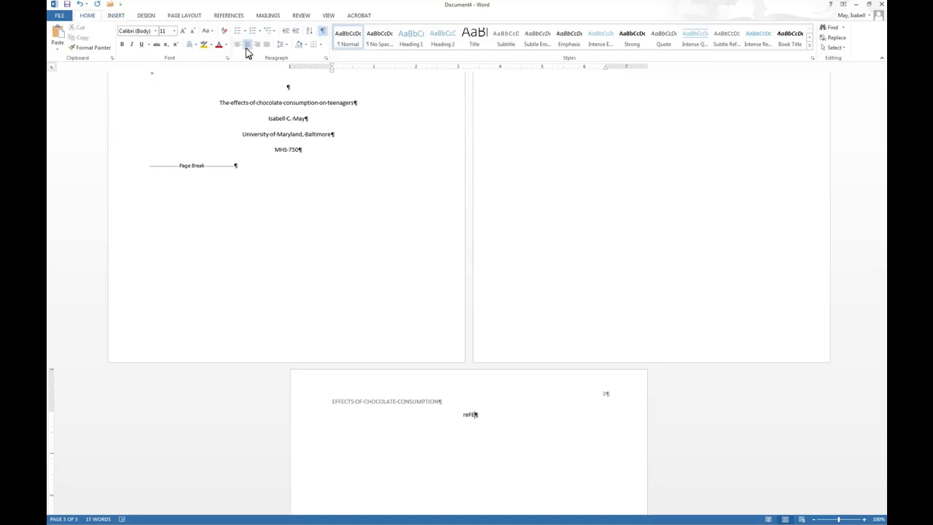
key(backspace)
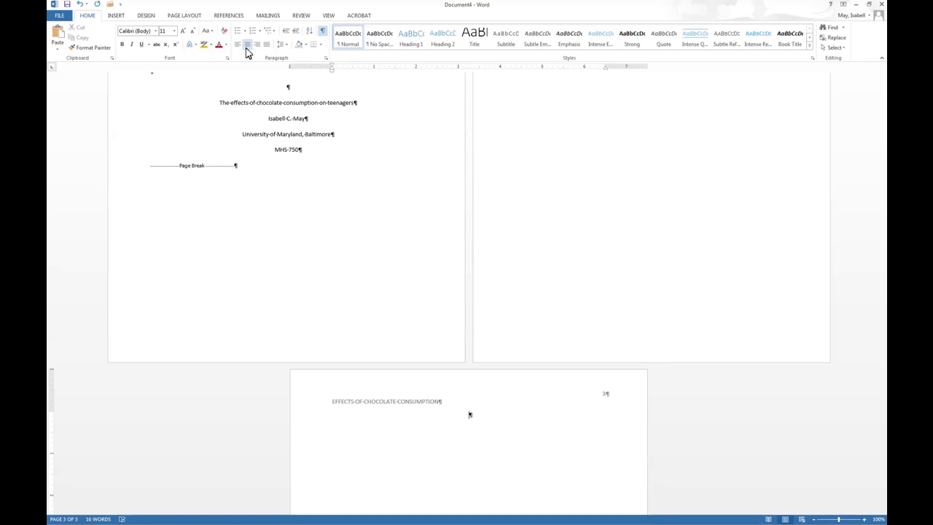
text(References)
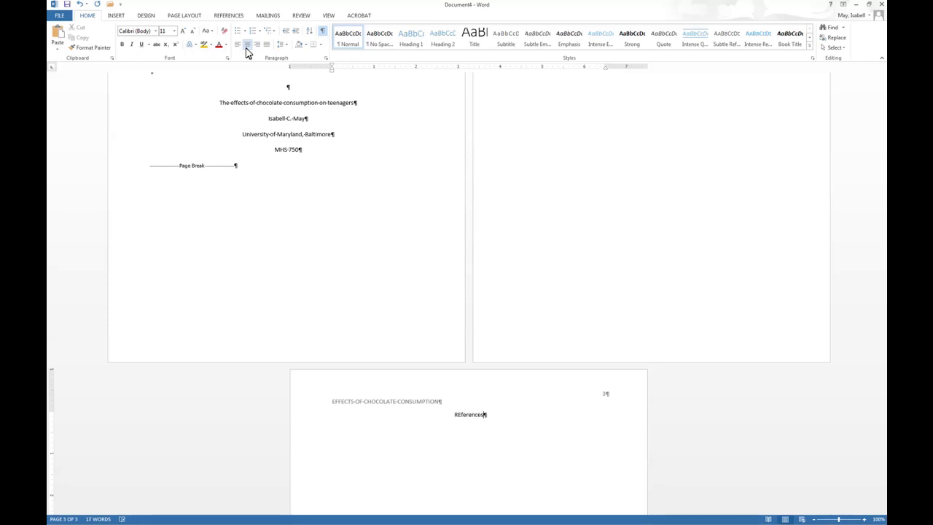
text(References\)
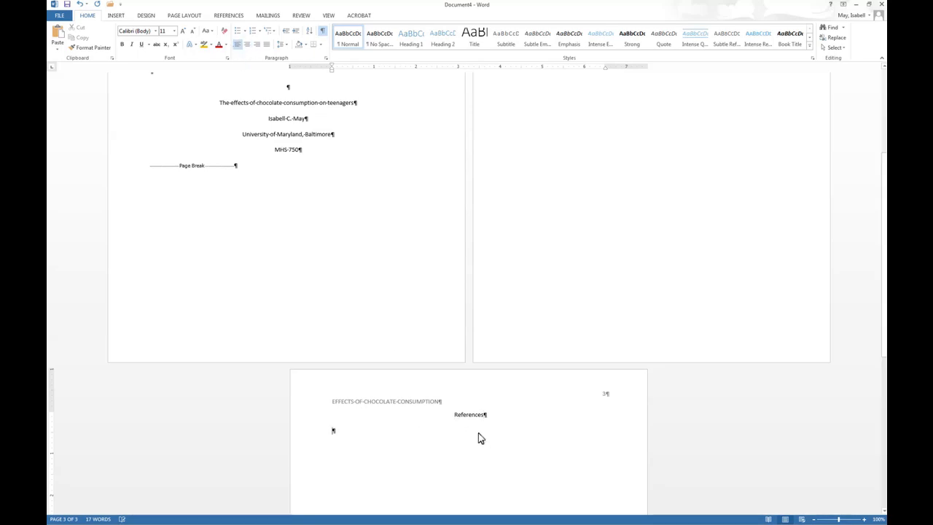
double_click(469, 414)
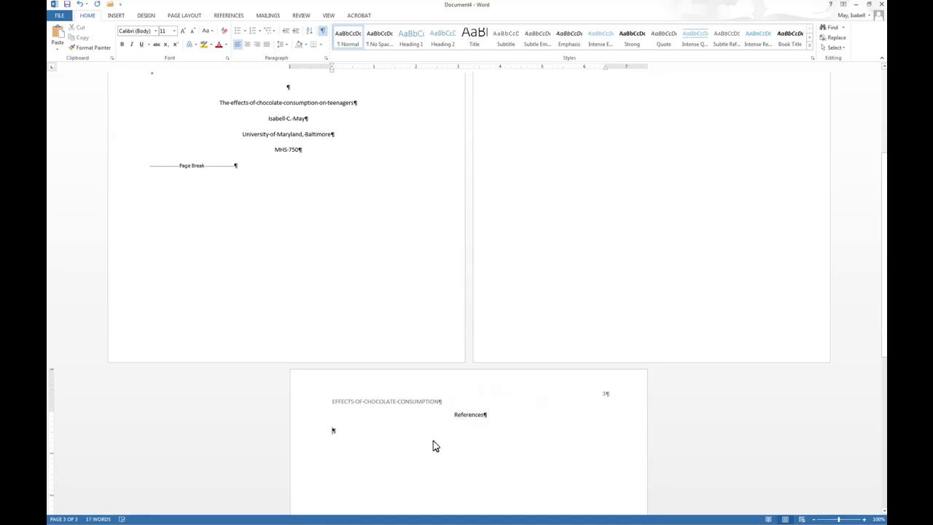
mouse_move(490, 440)
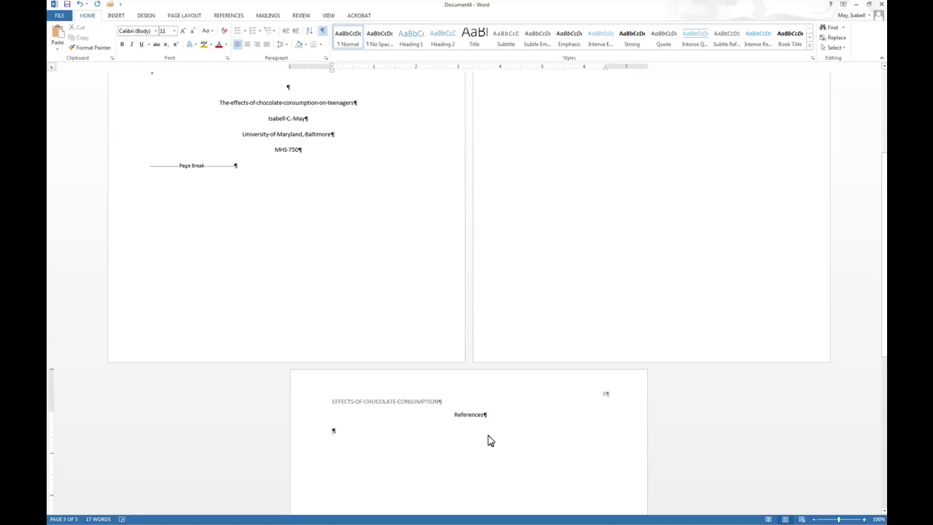
mouse_move(474, 429)
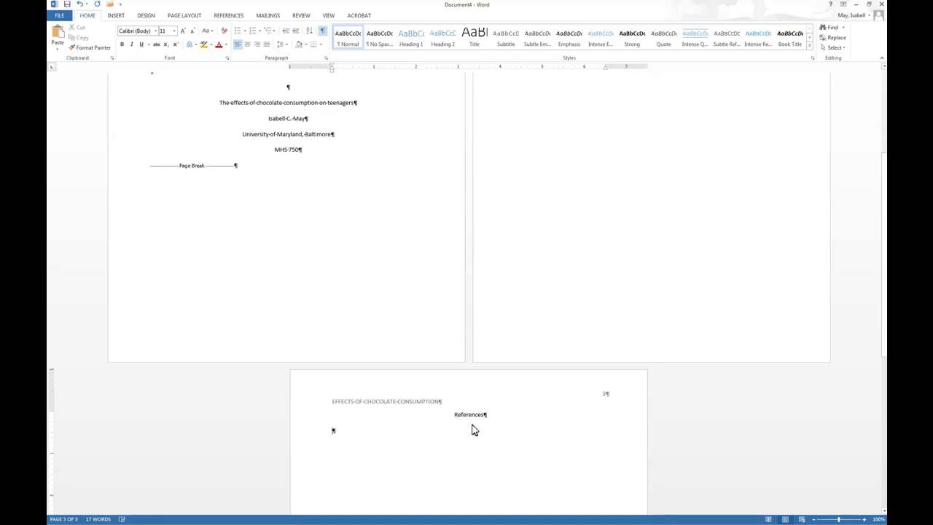
scroll(up, 3)
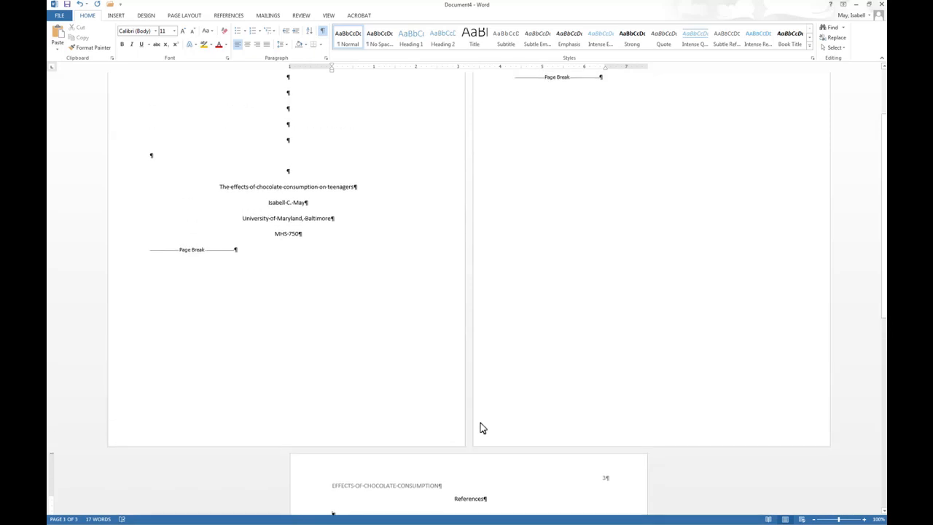
mouse_move(475, 428)
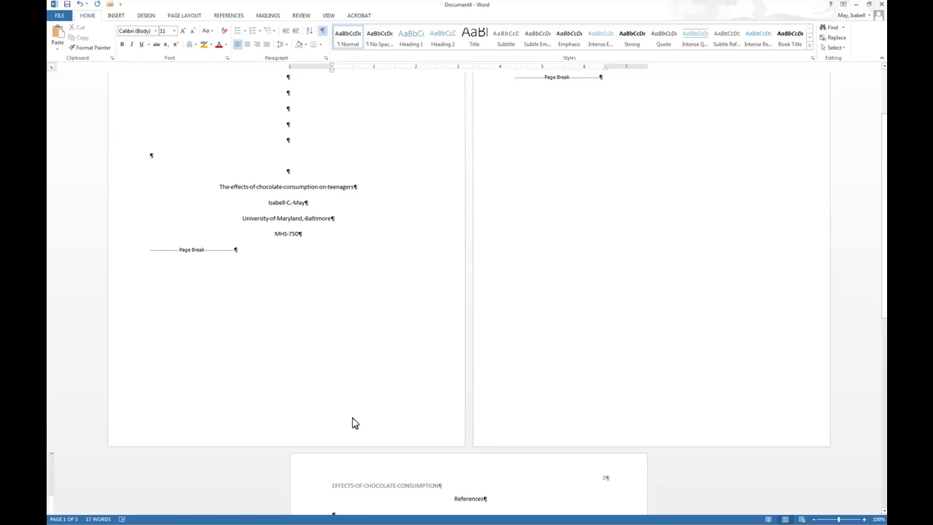
mouse_move(336, 424)
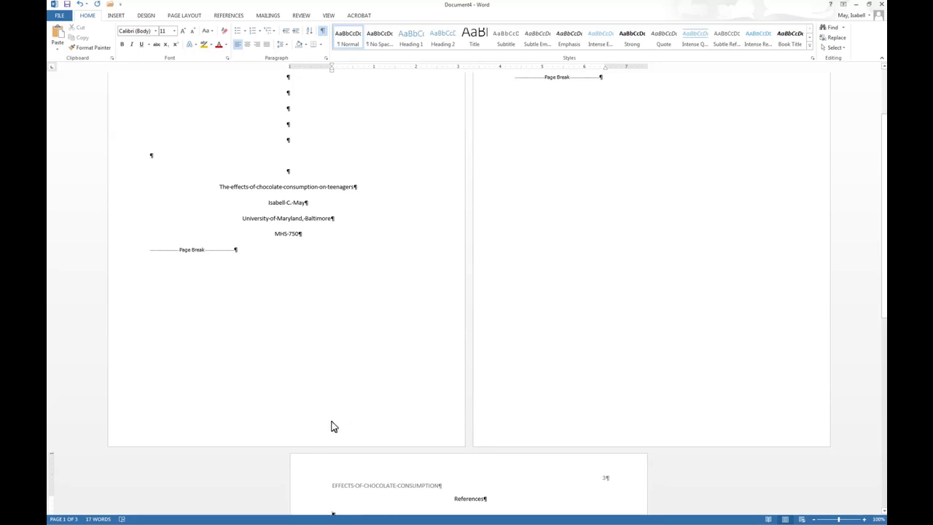
mouse_move(131, 254)
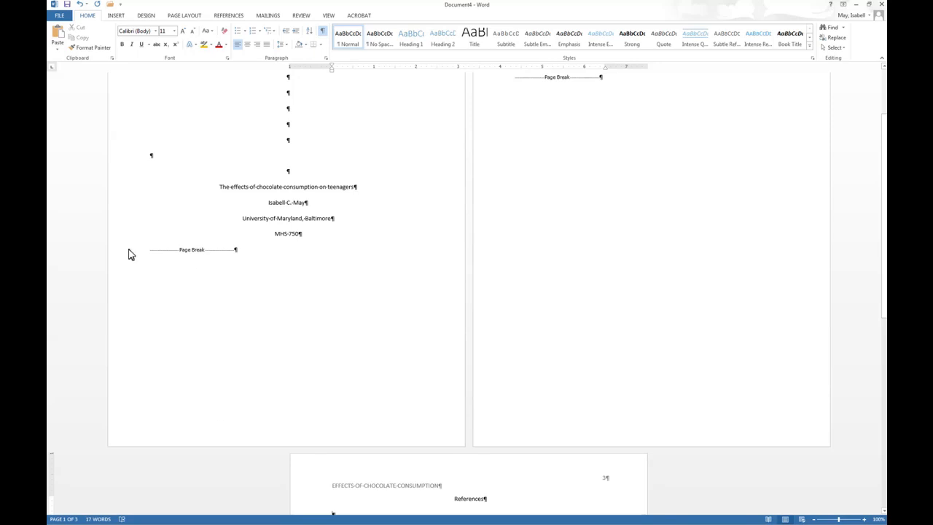